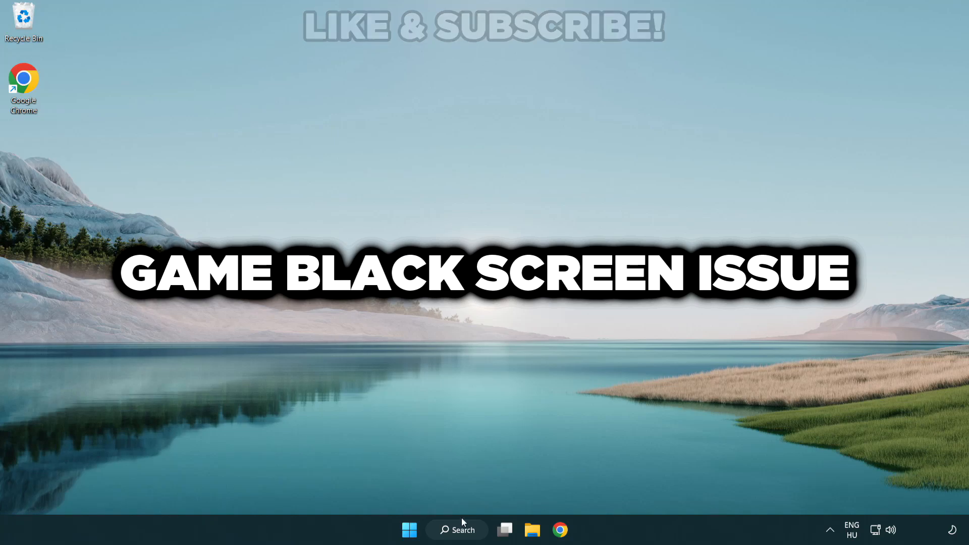
Step: Search Windows for 'device manager' and open Device Manager
left_click(457, 530)
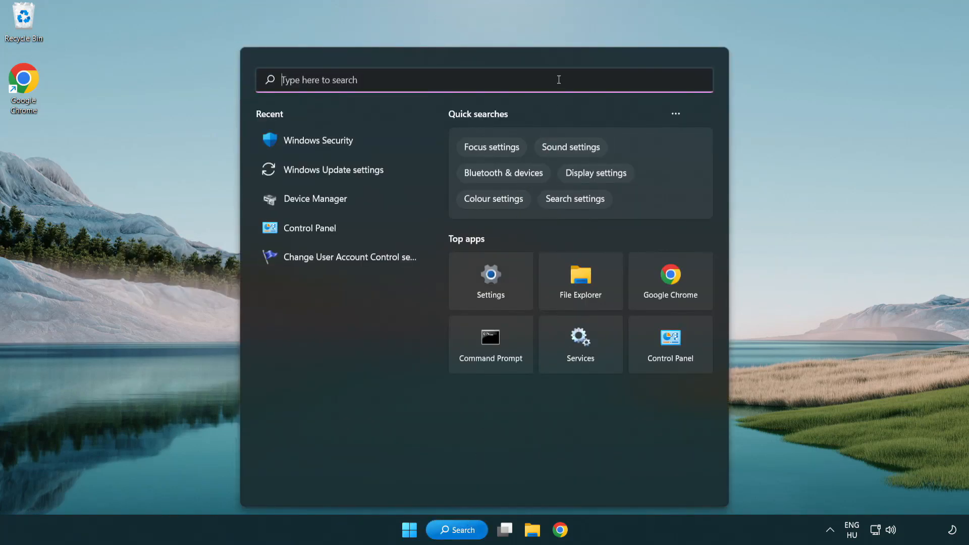
type("device manager")
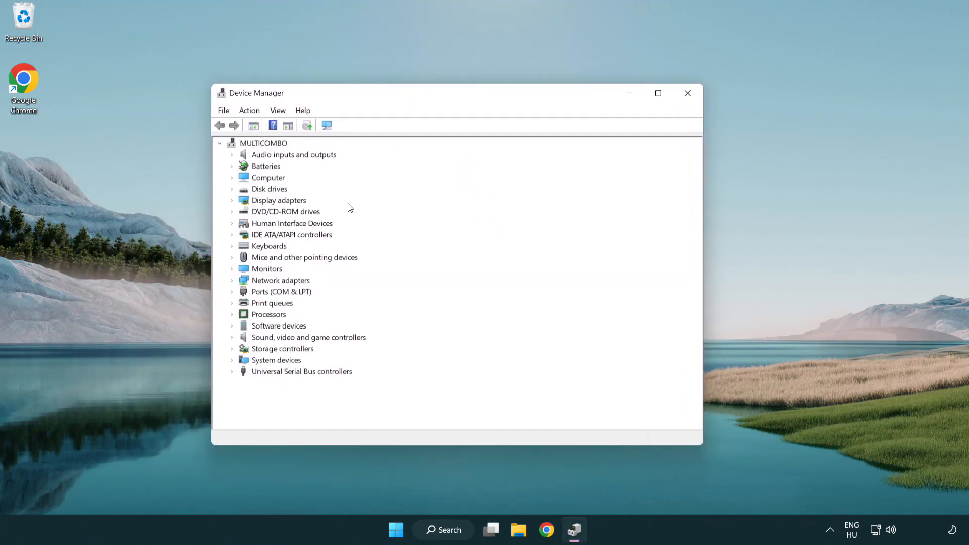
Step: Search automatically for a VMware SVGA 3D driver, confirm it's current, and close Device Manager
left_click(278, 200)
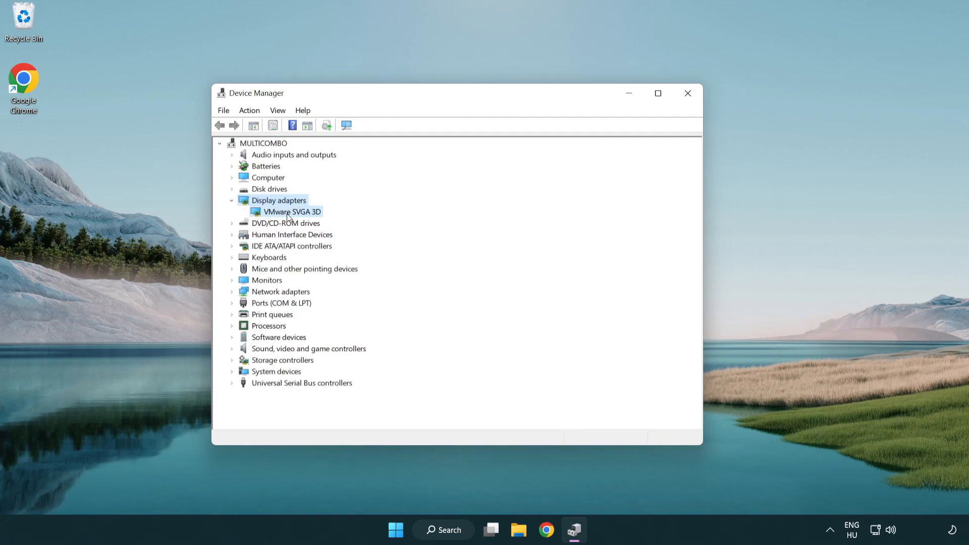
left_click(289, 211)
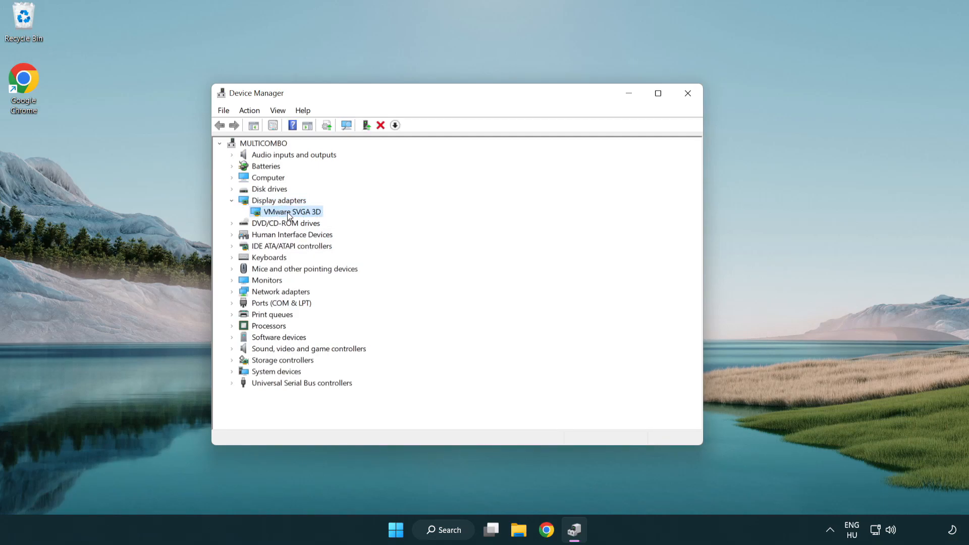
right_click(292, 211)
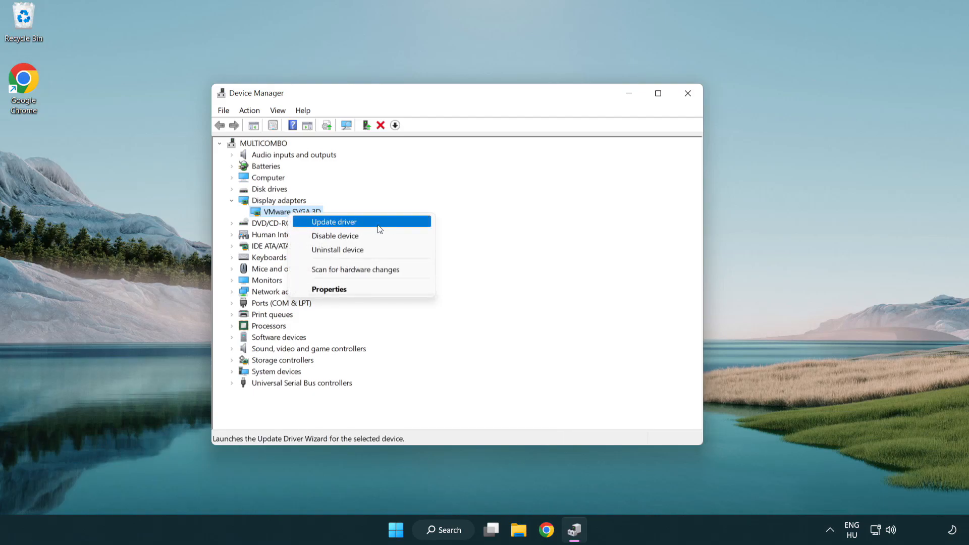
left_click(333, 223)
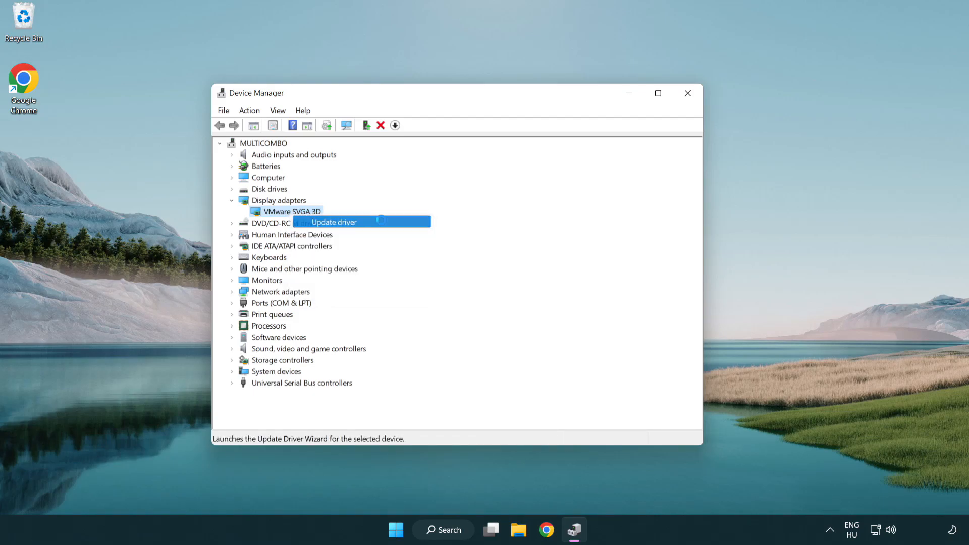
left_click(333, 222)
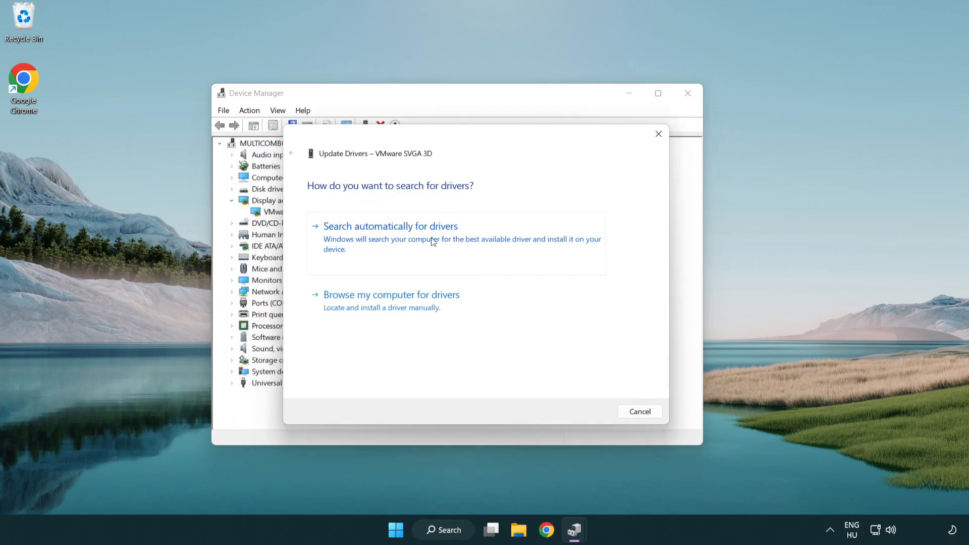
left_click(390, 226)
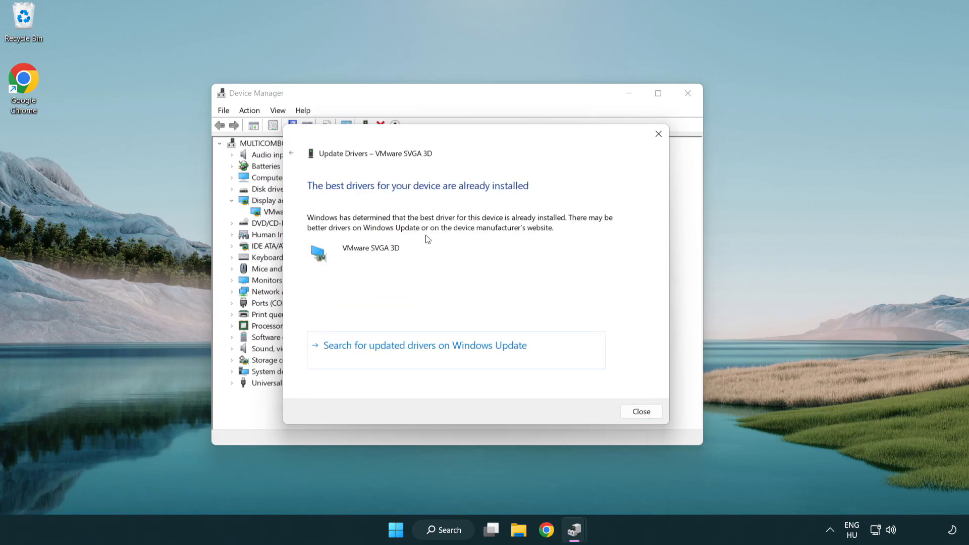
mouse_move(333, 196)
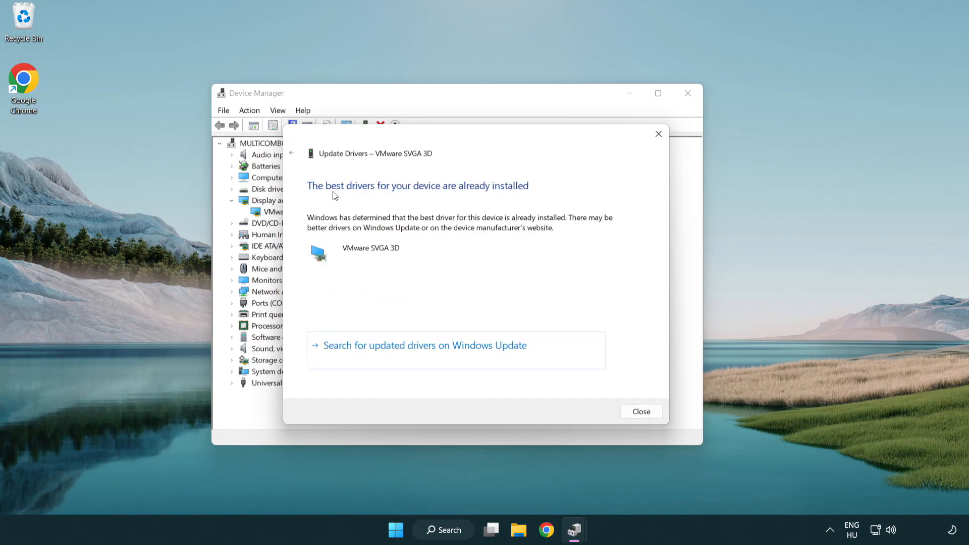
mouse_move(454, 265)
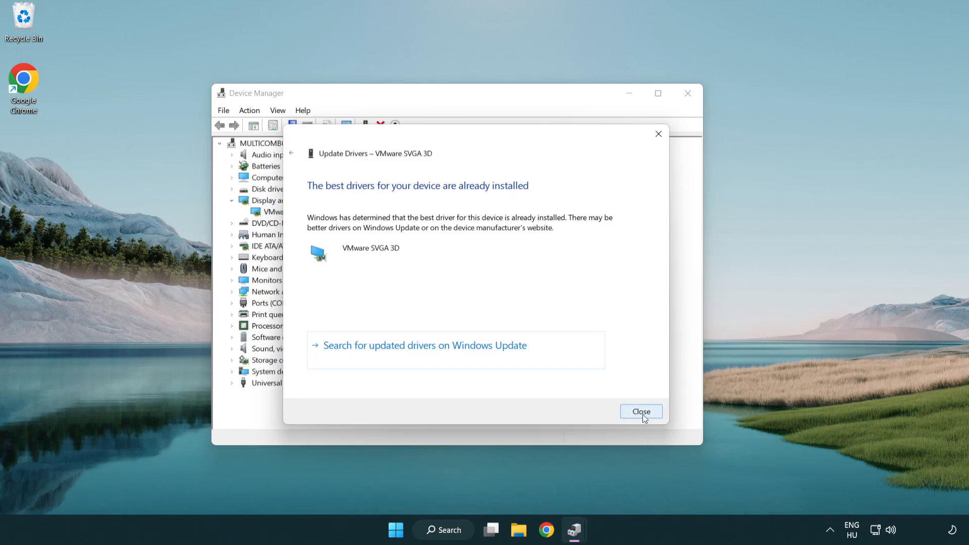
left_click(641, 412)
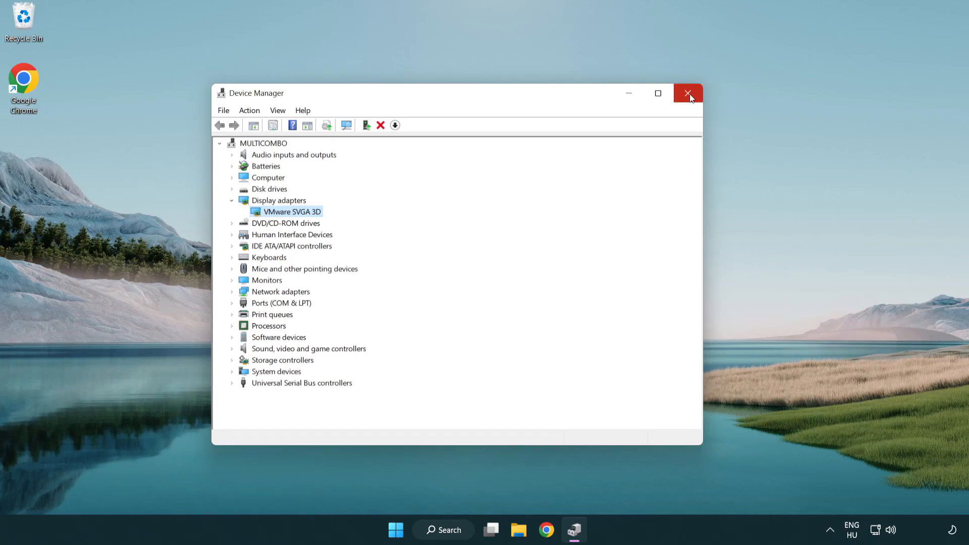
left_click(688, 93)
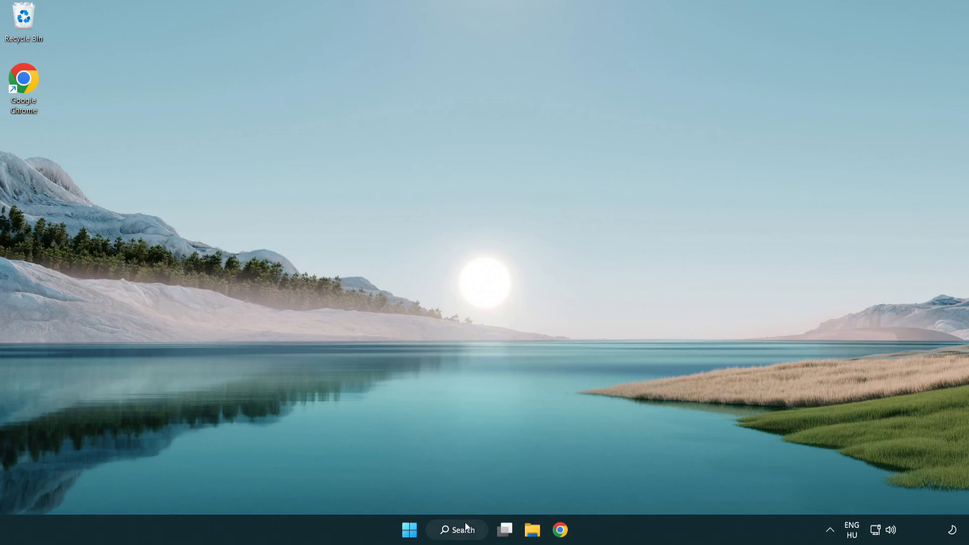
Step: Search for 'update' and open the Windows Update settings page
left_click(457, 530)
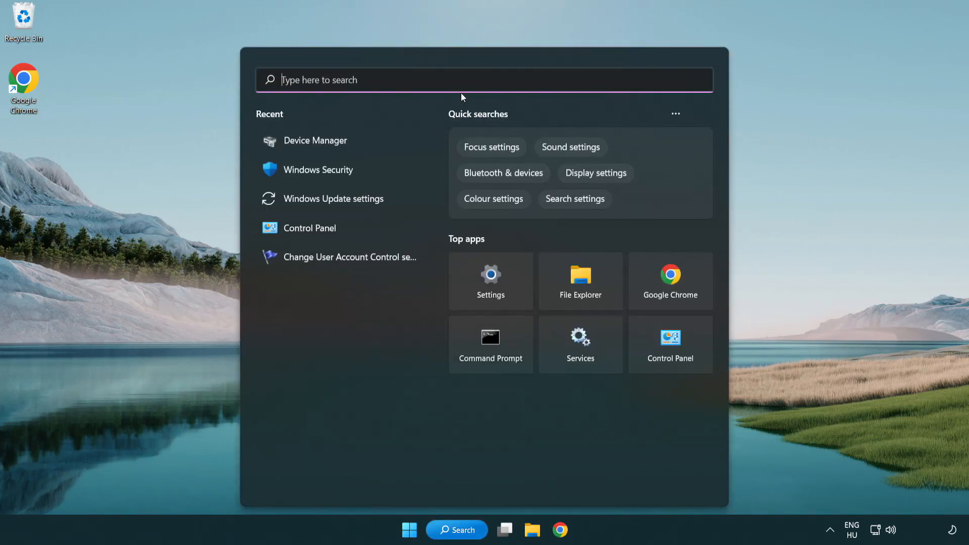
type("u")
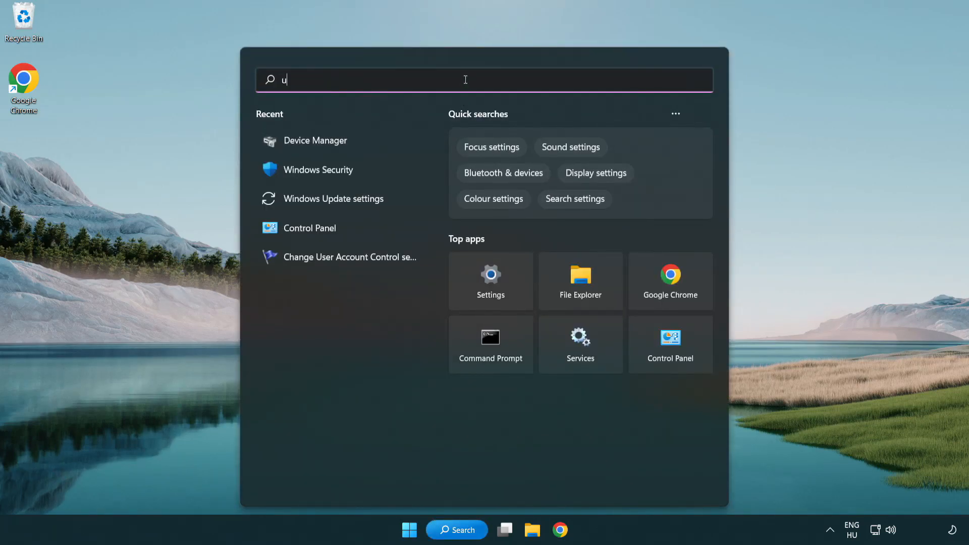
type("pdate")
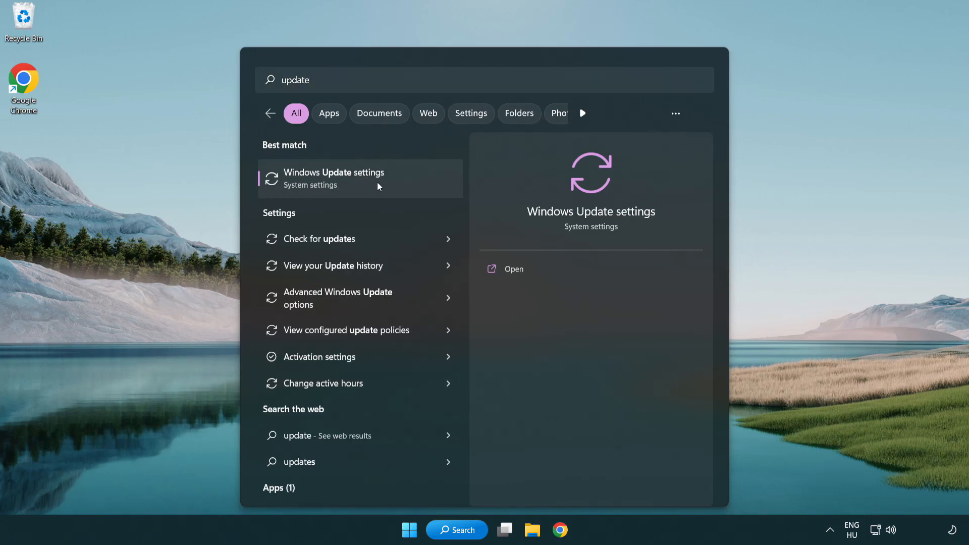
left_click(334, 179)
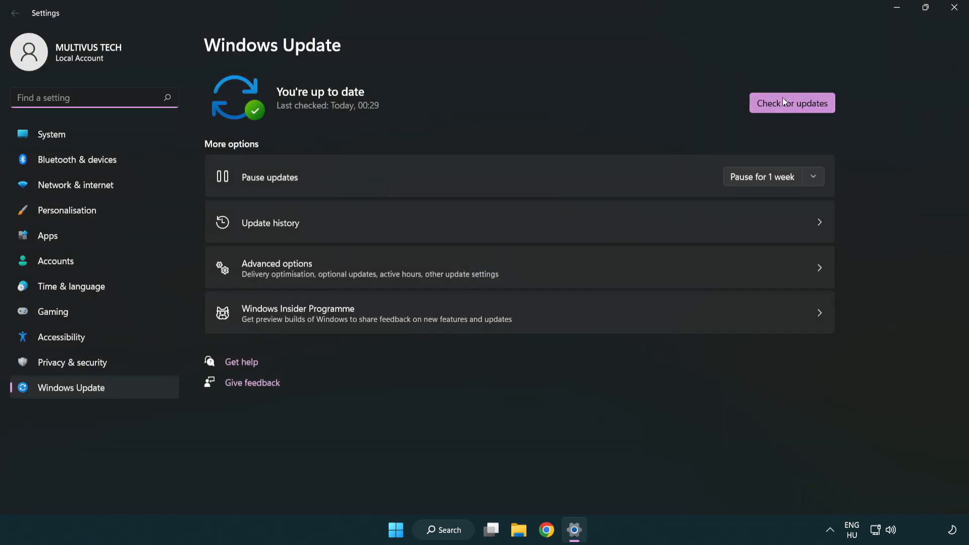
Step: Start a new Windows Update check for available updates
left_click(792, 102)
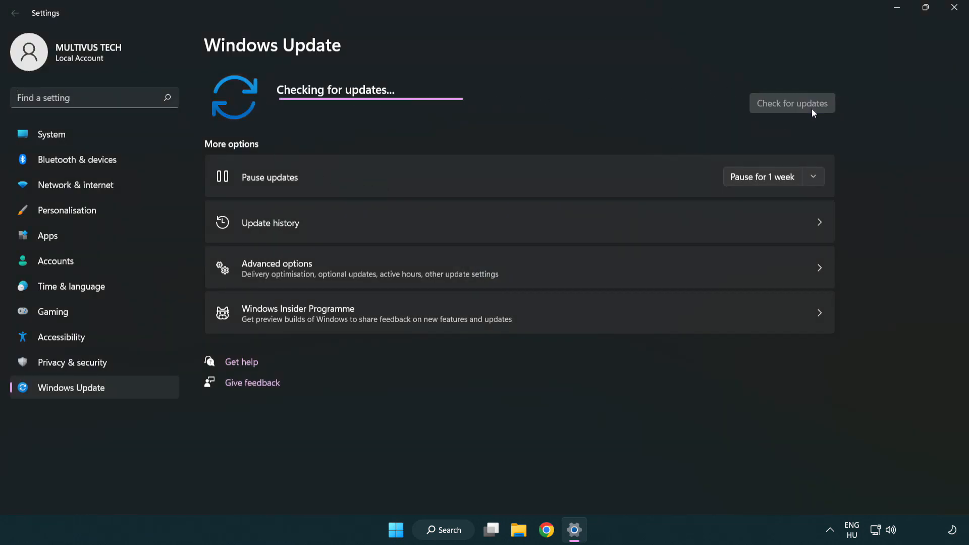
mouse_move(522, 129)
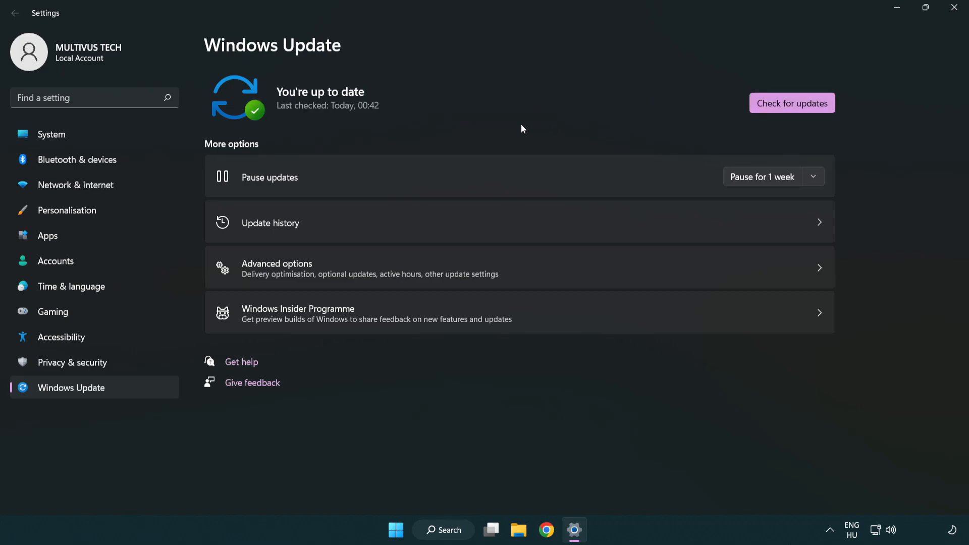
mouse_move(832, 63)
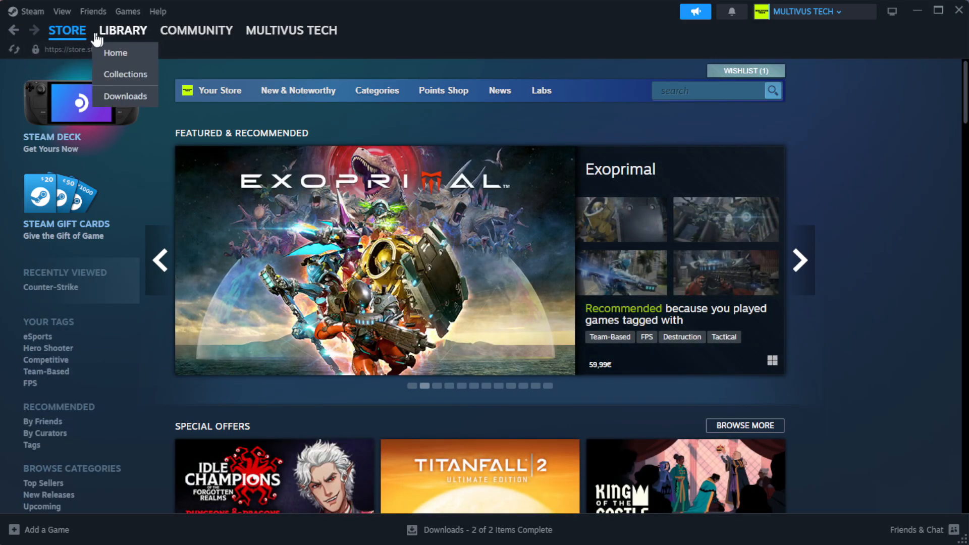
Step: Show the Steam Library and bring up the favorited game's options menu
left_click(116, 52)
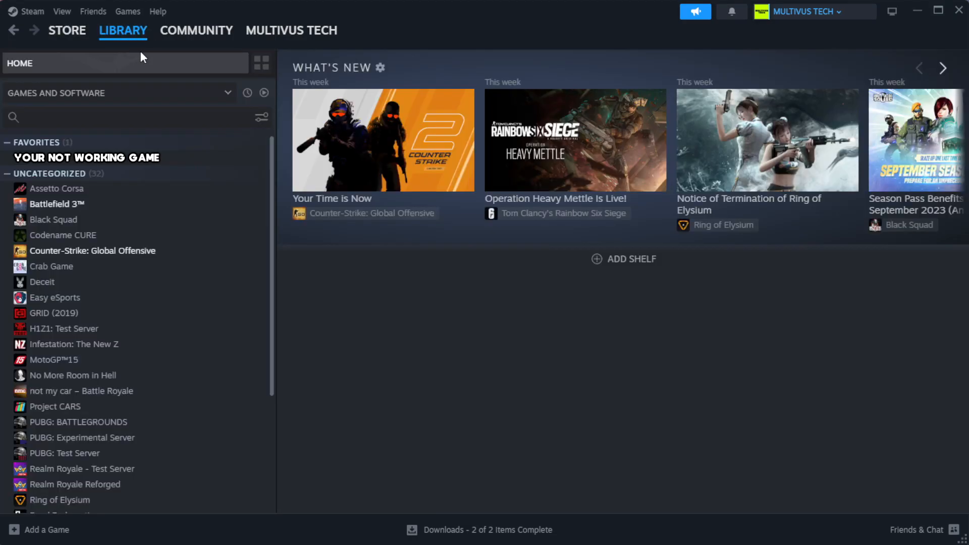
mouse_move(141, 60)
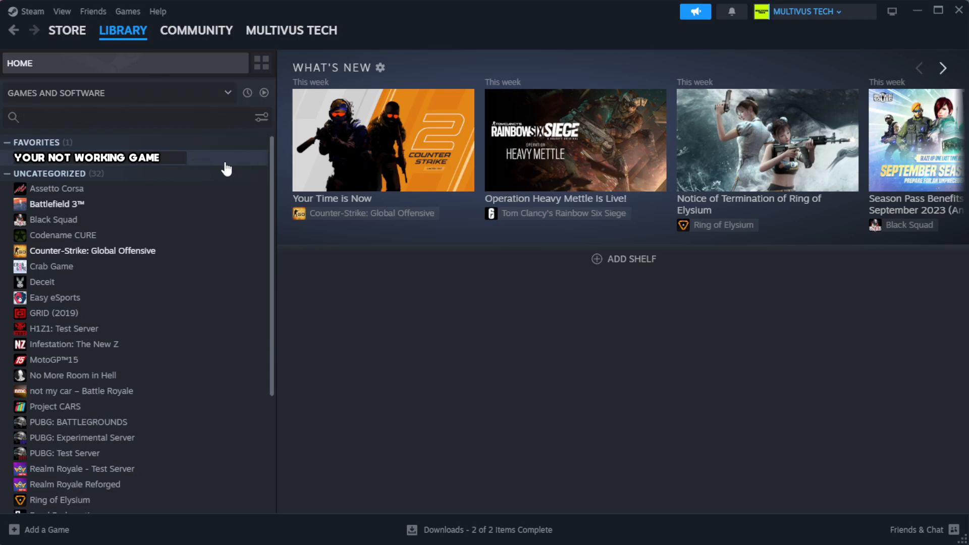
mouse_move(239, 165)
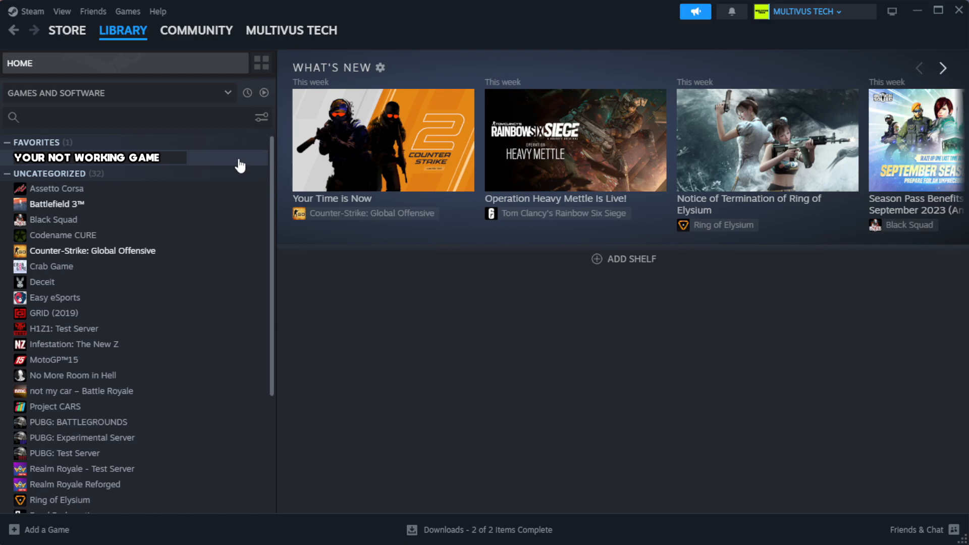
right_click(86, 157)
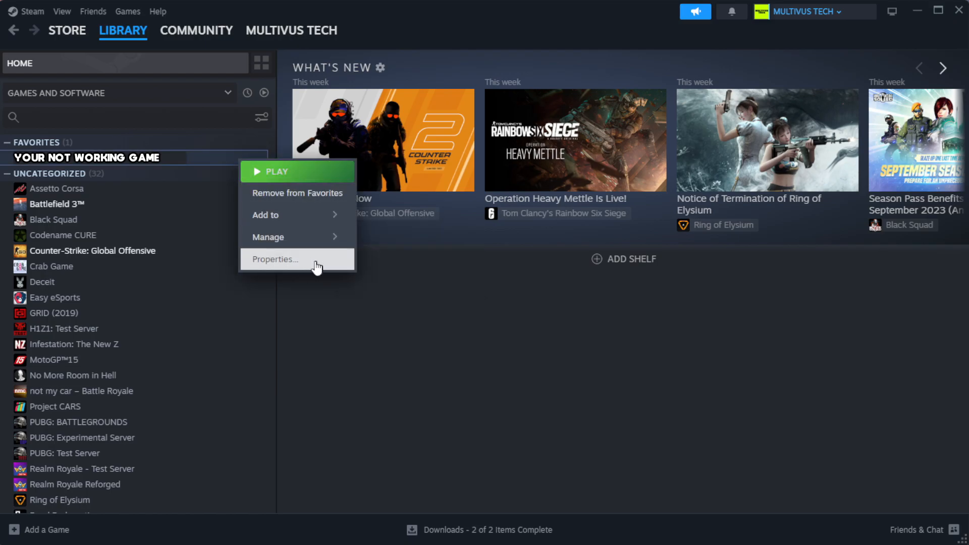
Step: Verify integrity of the game's installed files from its Properties, validating all 1039 files
left_click(273, 259)
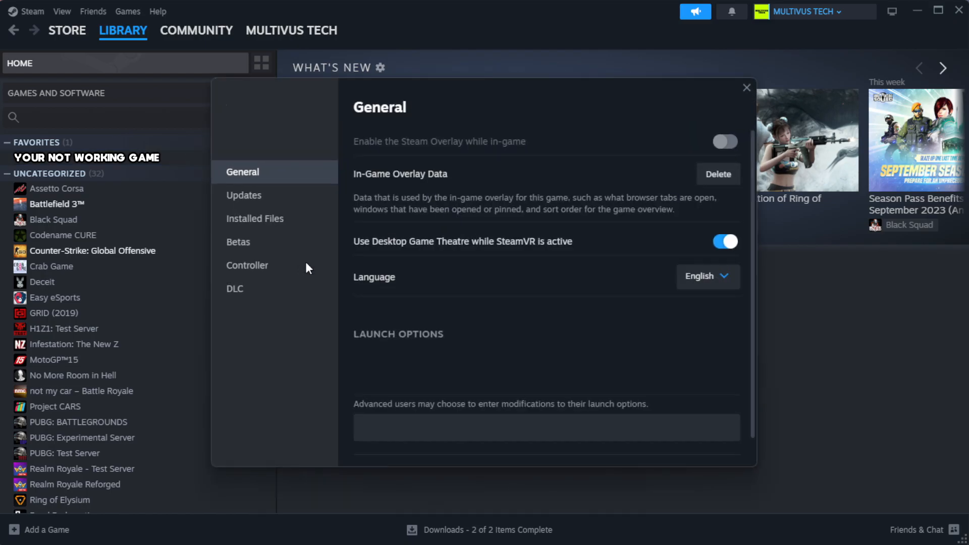
mouse_move(274, 242)
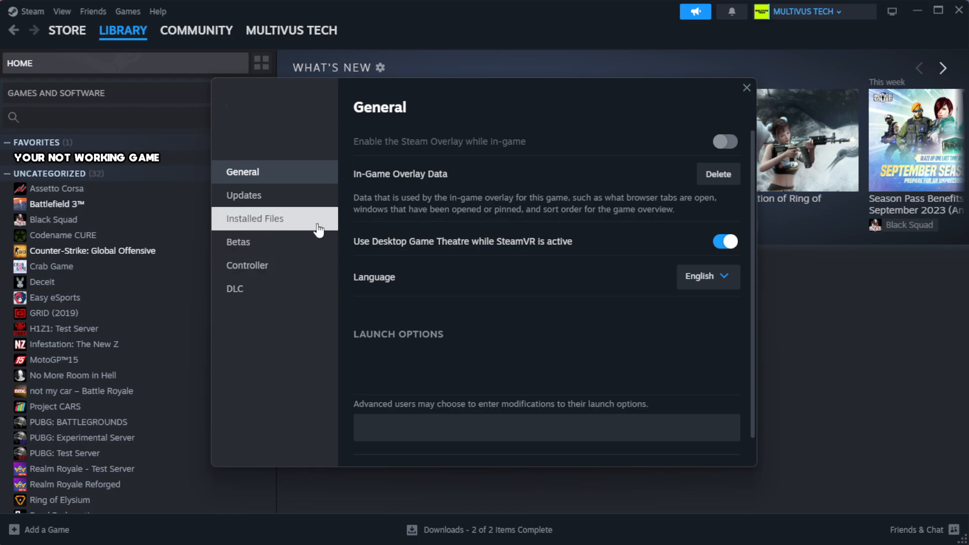
left_click(254, 218)
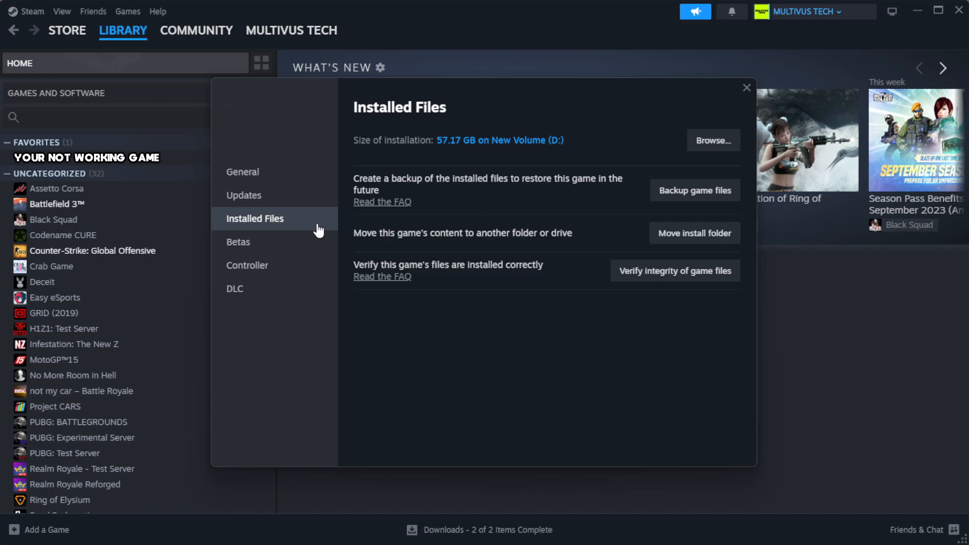
mouse_move(683, 316)
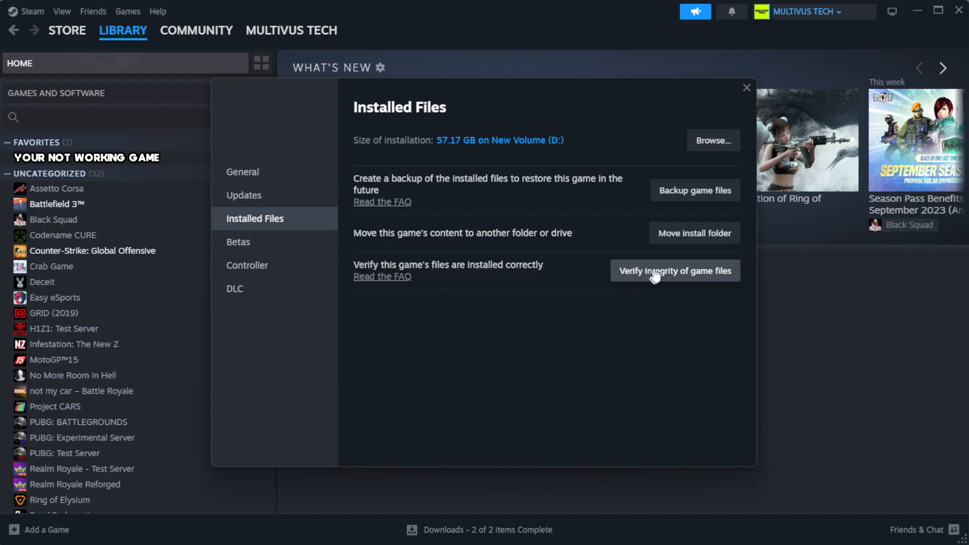
mouse_move(680, 282)
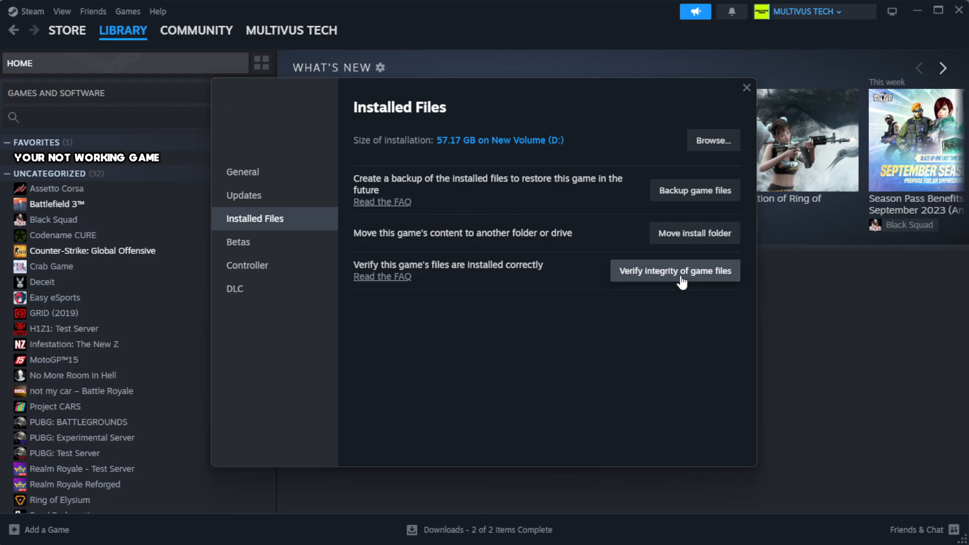
left_click(674, 271)
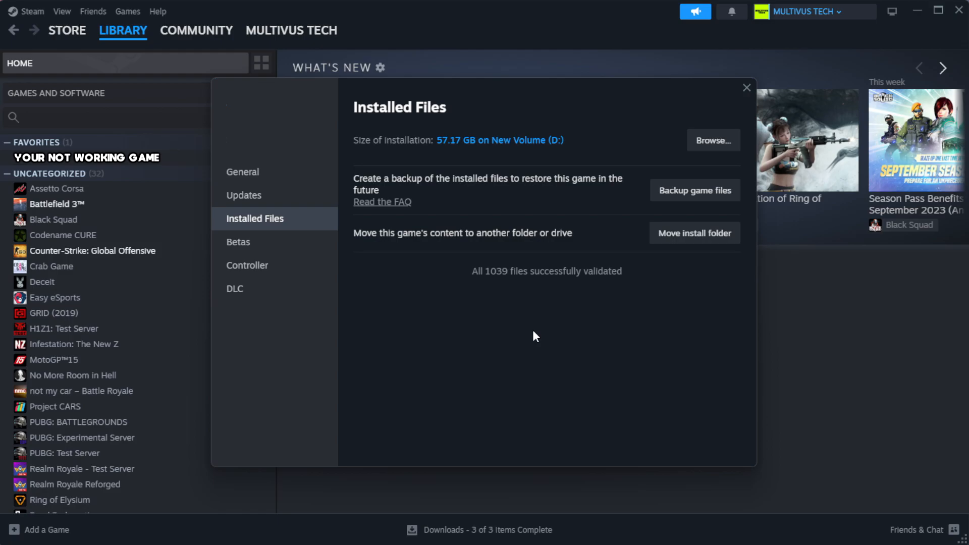
mouse_move(556, 290)
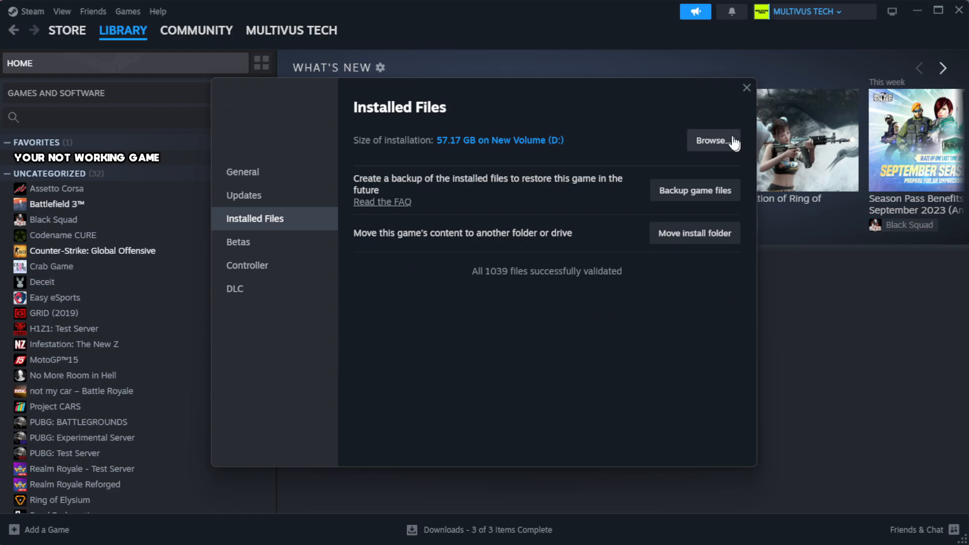
Step: Browse to the game's install folder and right-click the YOUR NOT WORKING GAME shortcut
left_click(713, 140)
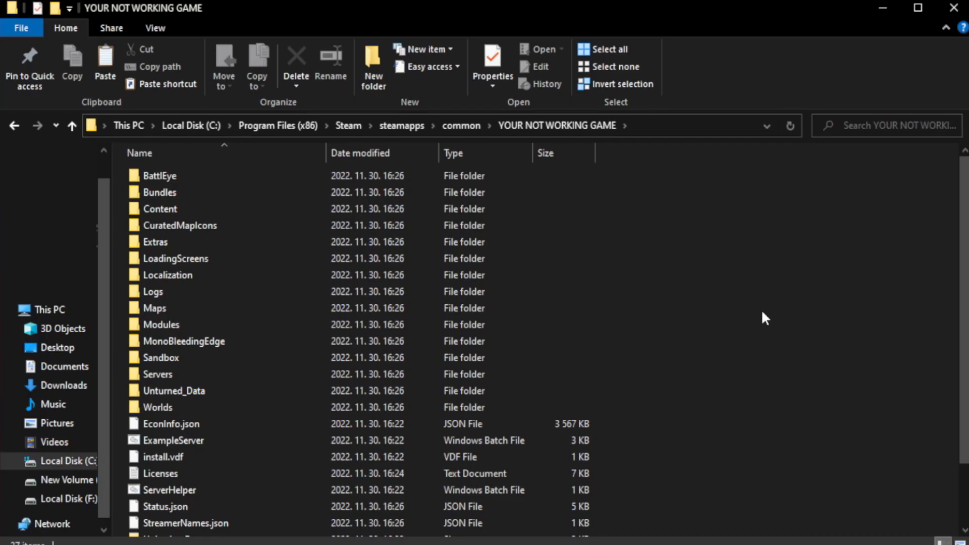
scroll("down", 3)
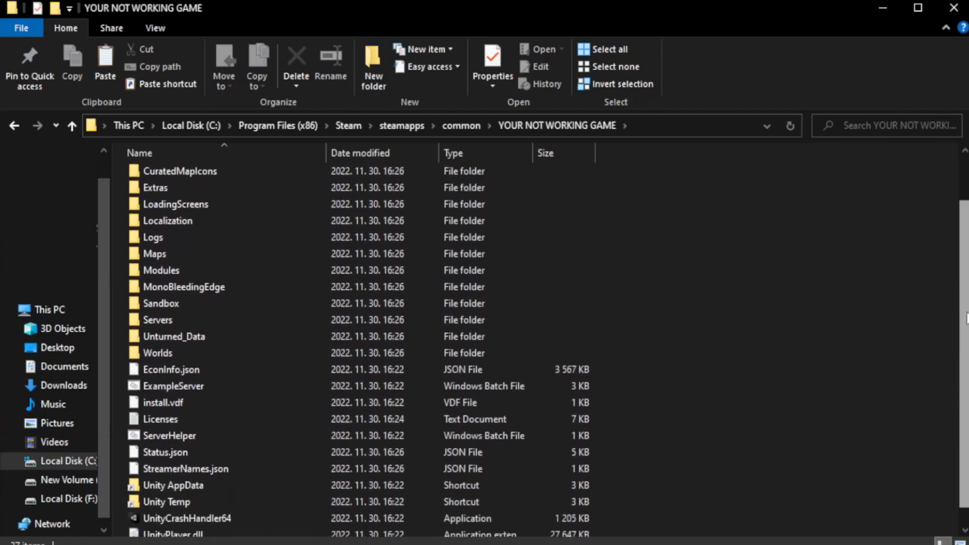
scroll("down", 3)
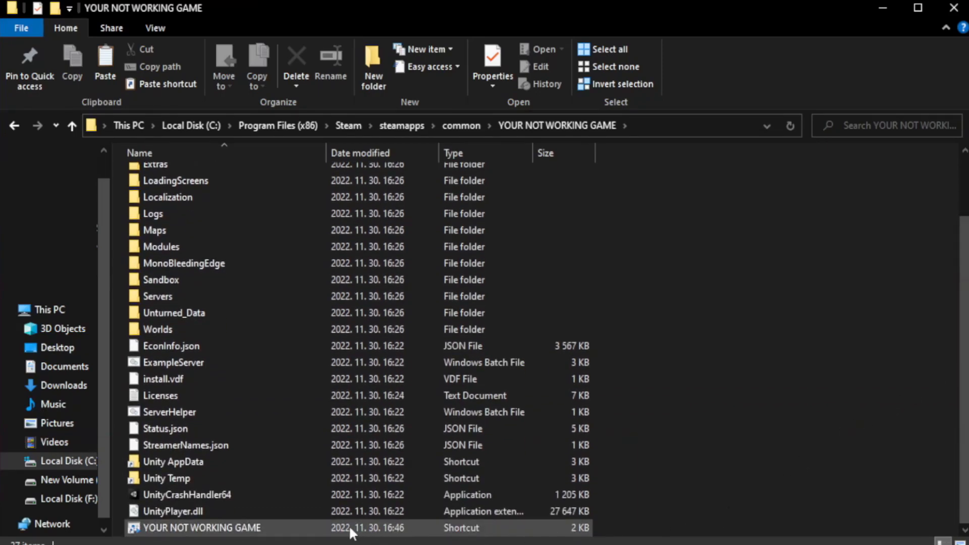
left_click(201, 528)
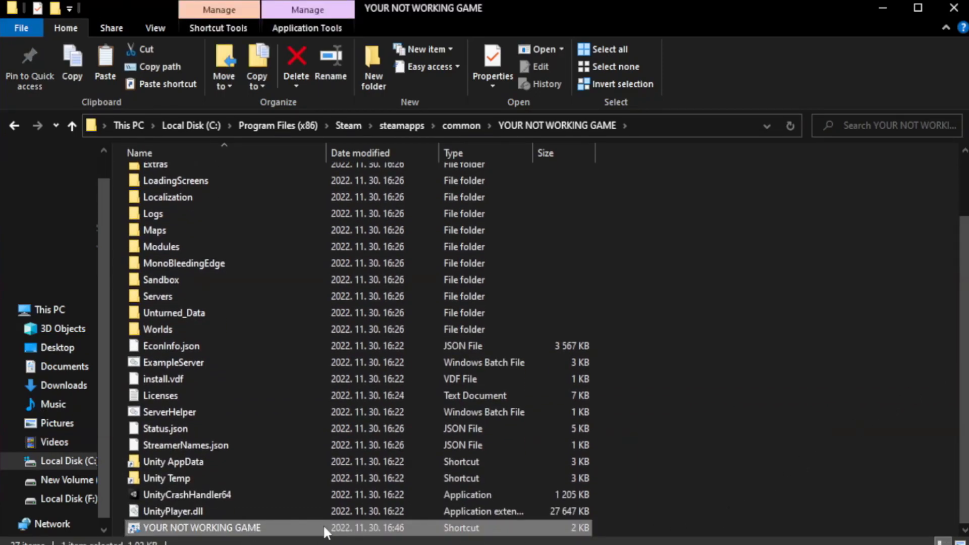
right_click(201, 528)
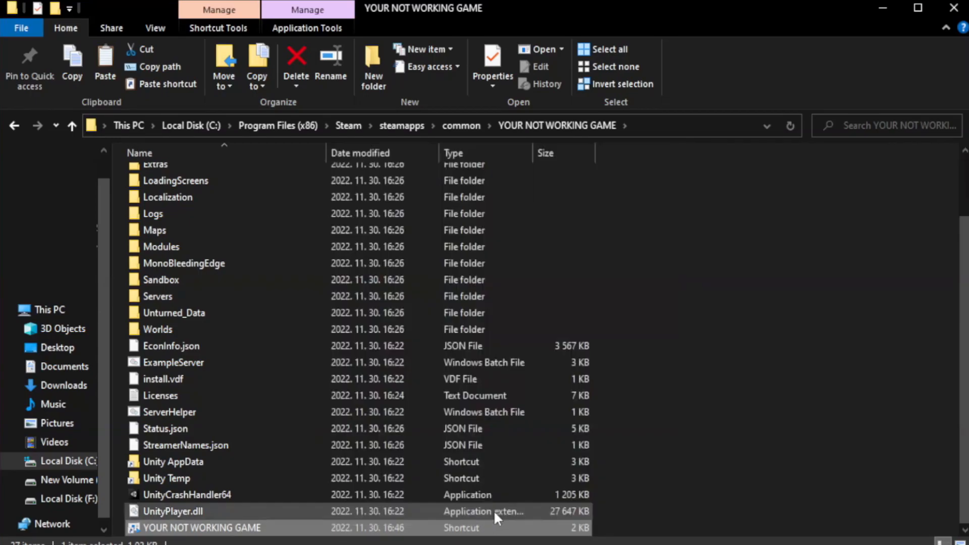
Step: Give the game shortcut Windows 8 compatibility, disabled fullscreen optimizations, and administrator rights
left_click(493, 62)
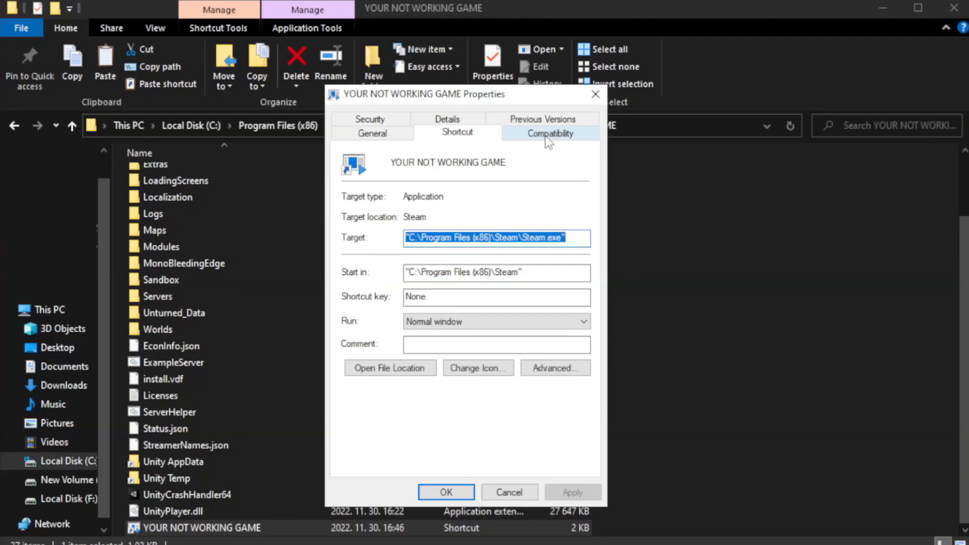
left_click(548, 133)
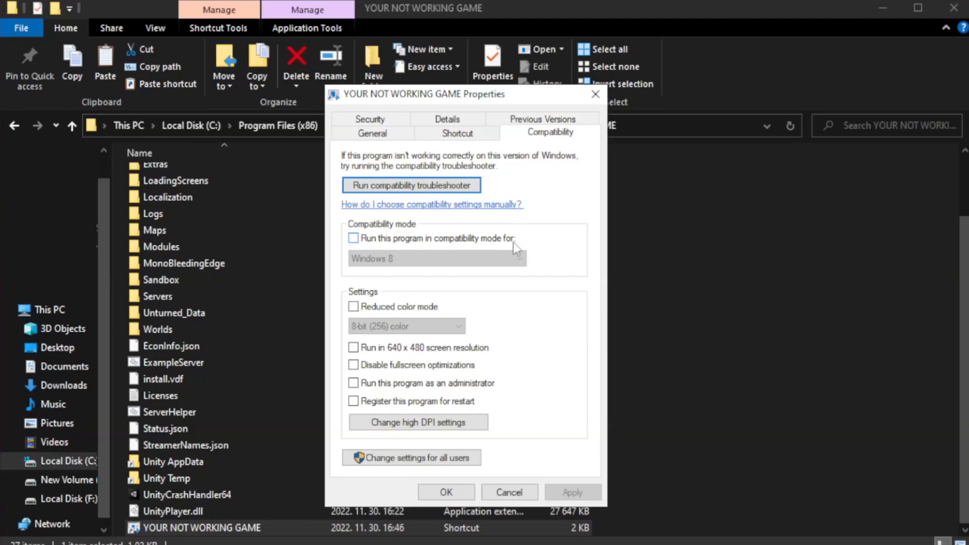
left_click(353, 238)
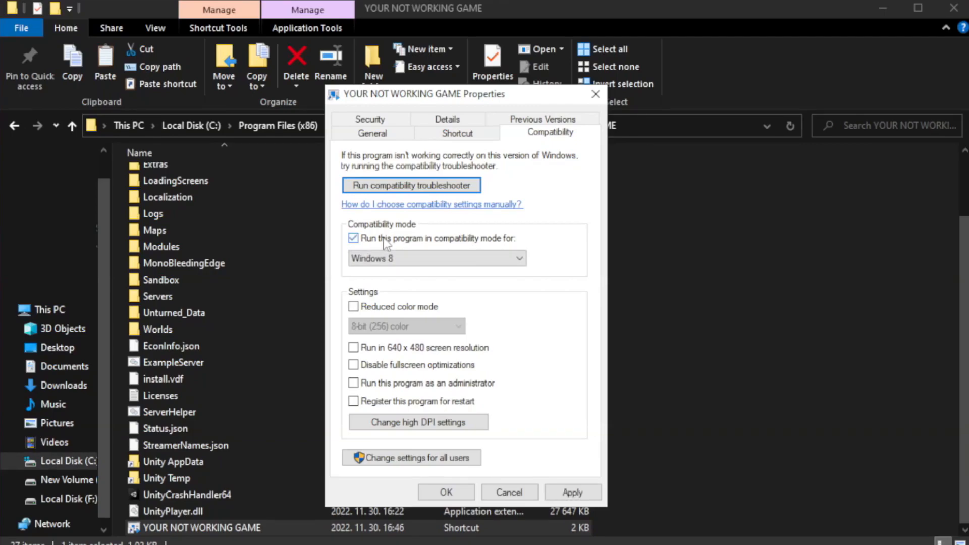
left_click(436, 258)
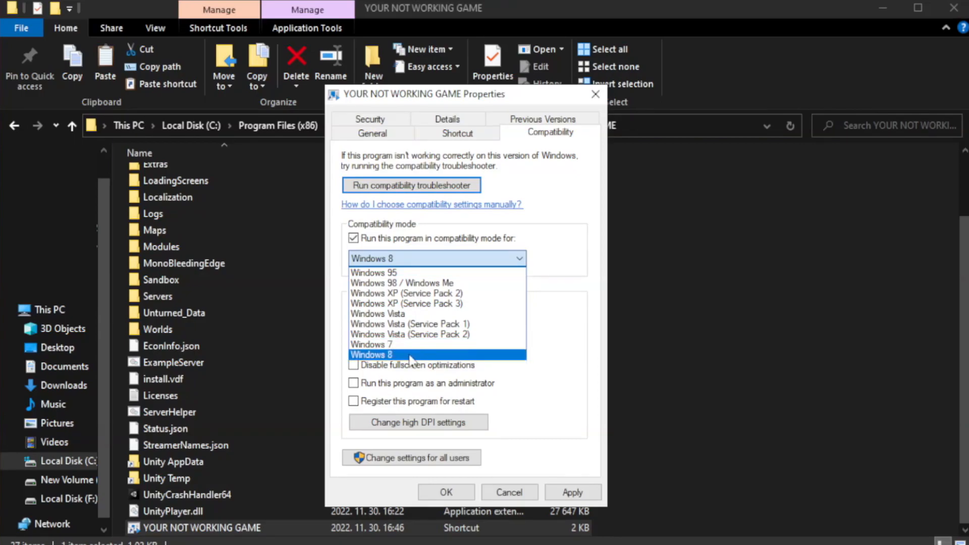
left_click(371, 354)
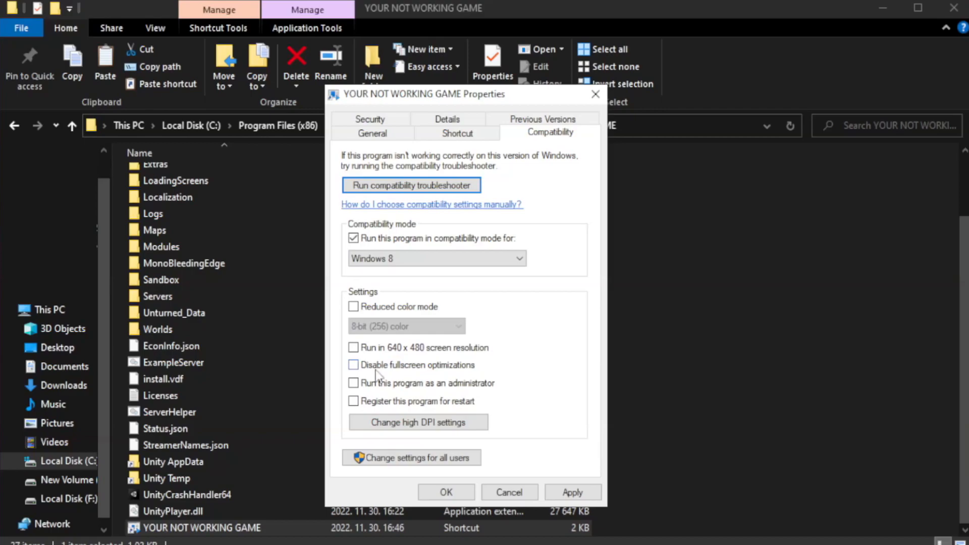
left_click(354, 365)
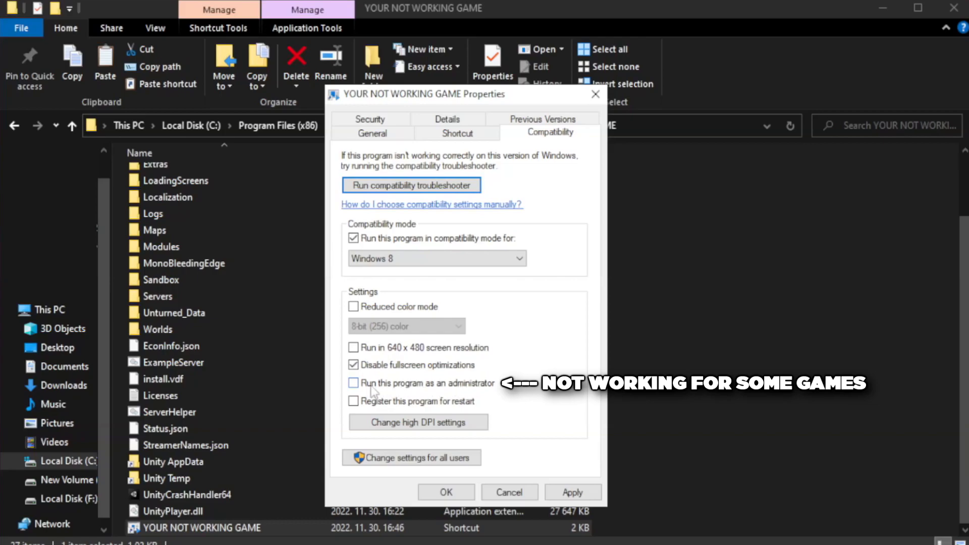
left_click(353, 383)
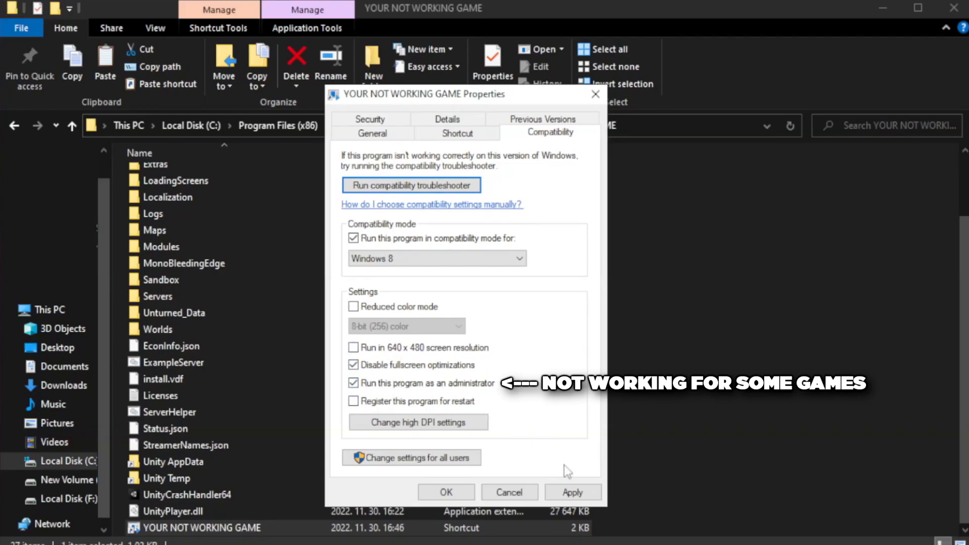
left_click(446, 492)
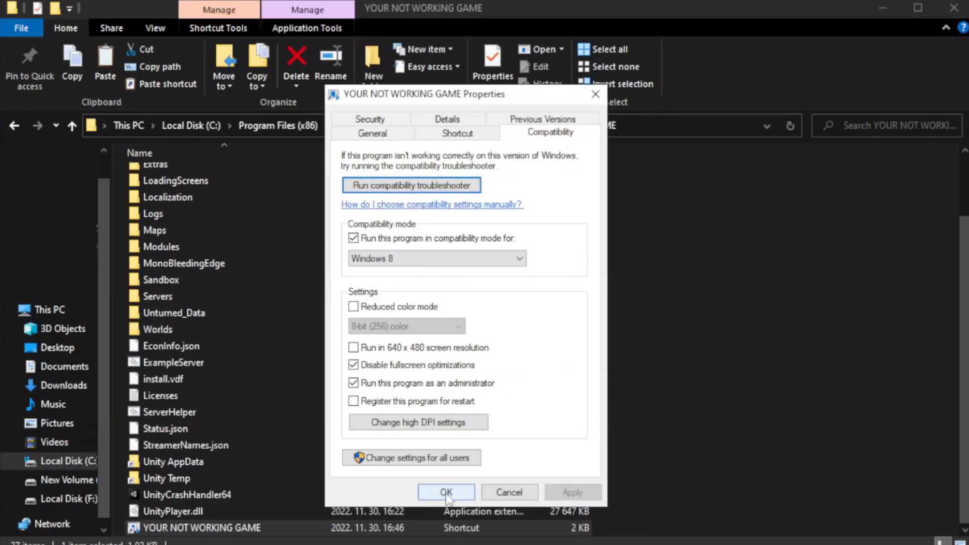
left_click(446, 493)
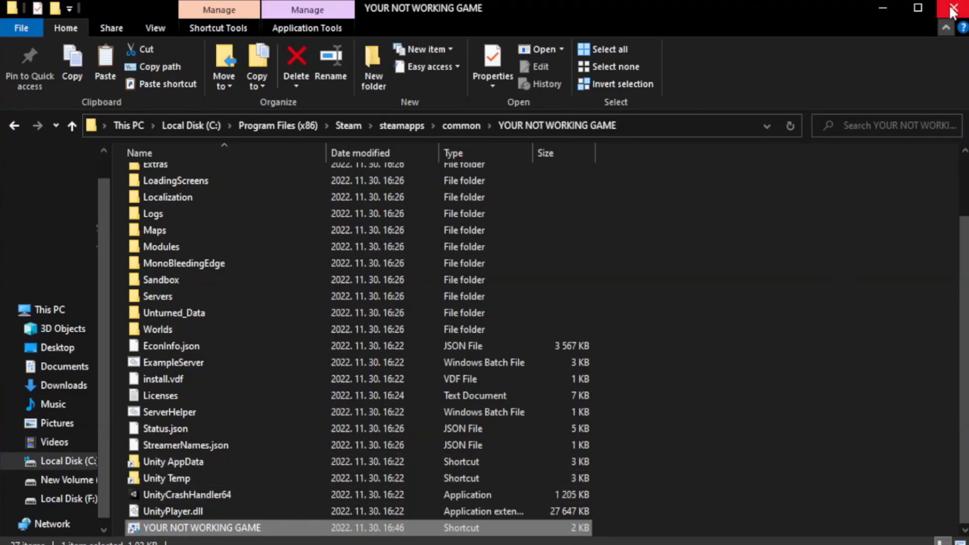
mouse_move(957, 8)
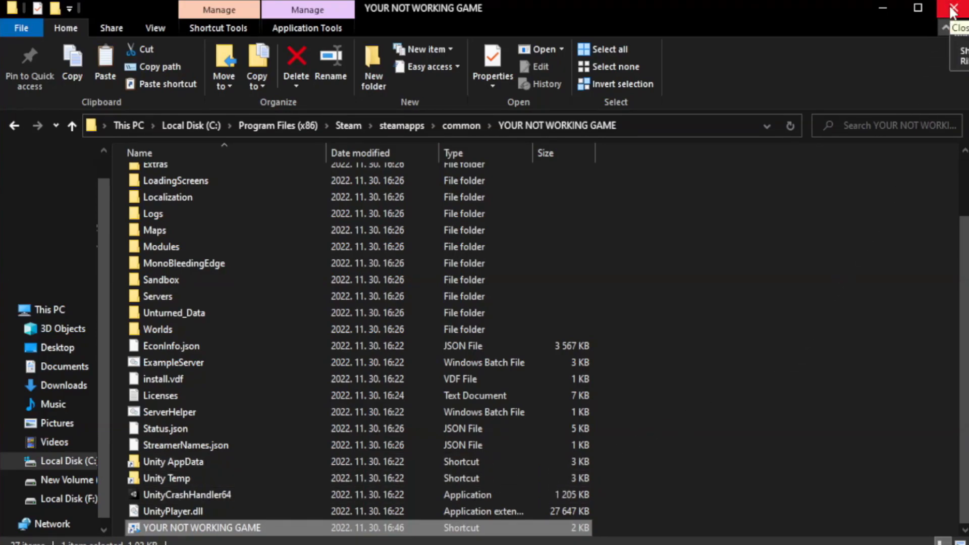
Step: Close the game folder window and launch Task Manager from the Start button menu
left_click(957, 8)
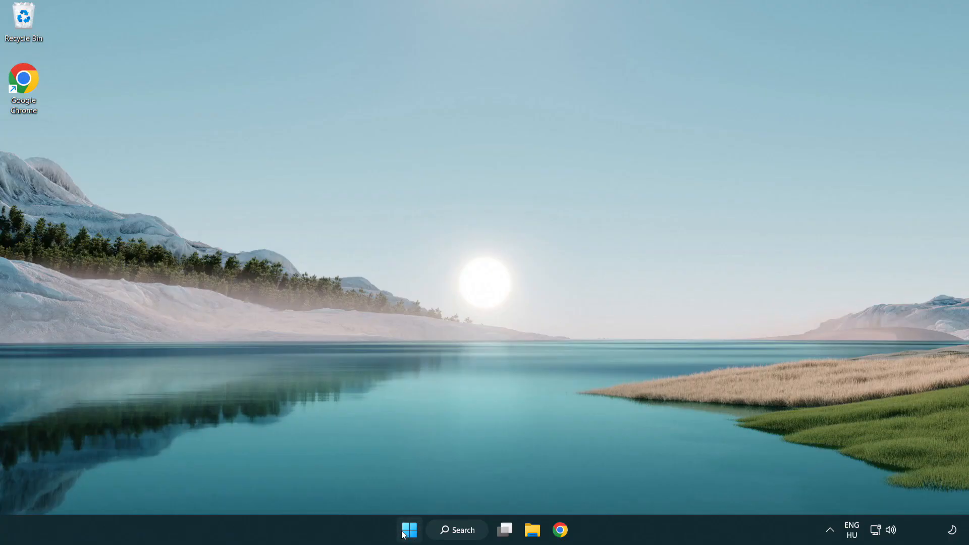
right_click(408, 530)
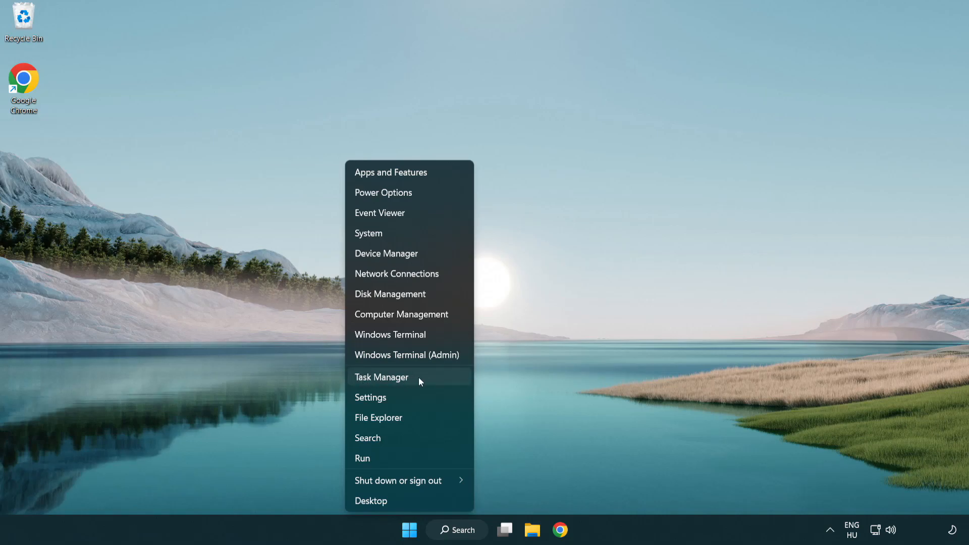
left_click(382, 377)
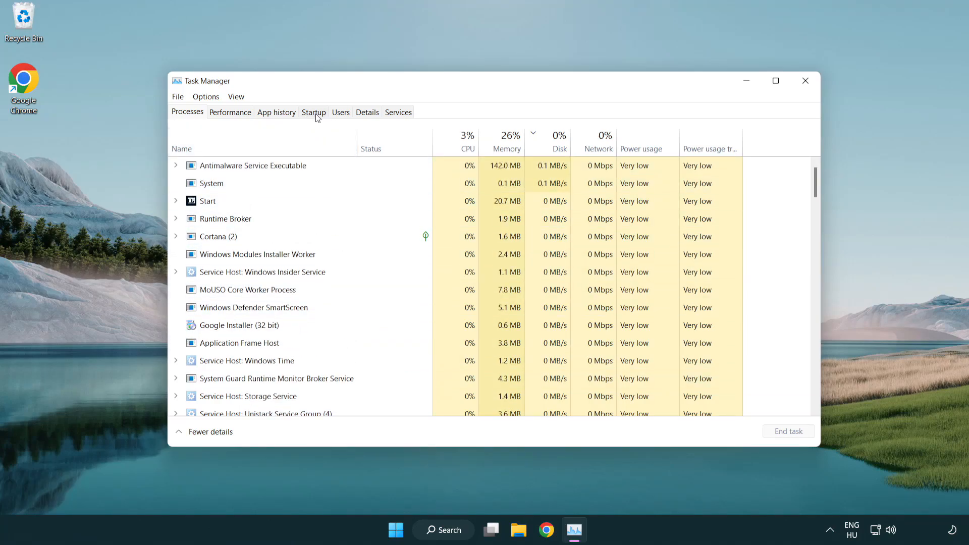
Step: Disable Terminal, Phone Link, Cortana and Windows Security at startup, then close Task Manager
left_click(313, 112)
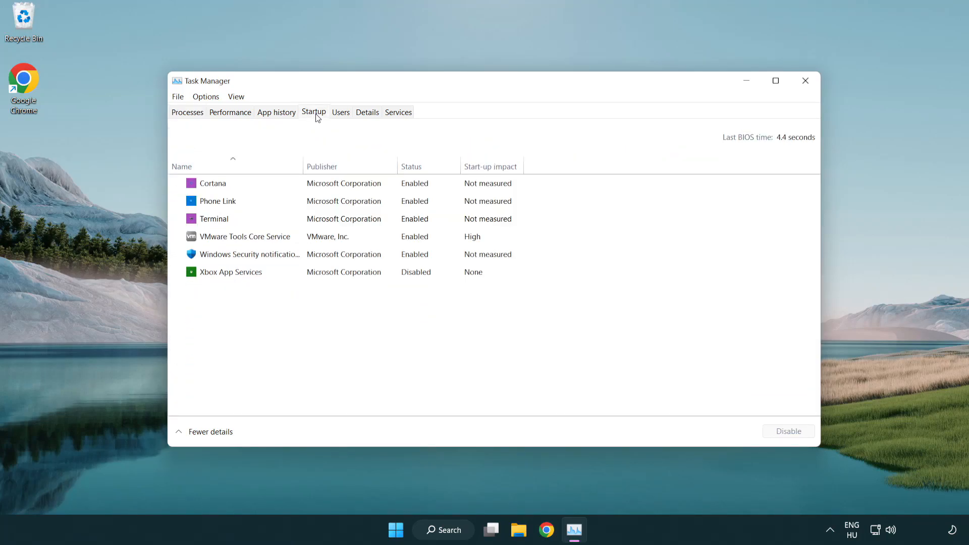
left_click(213, 218)
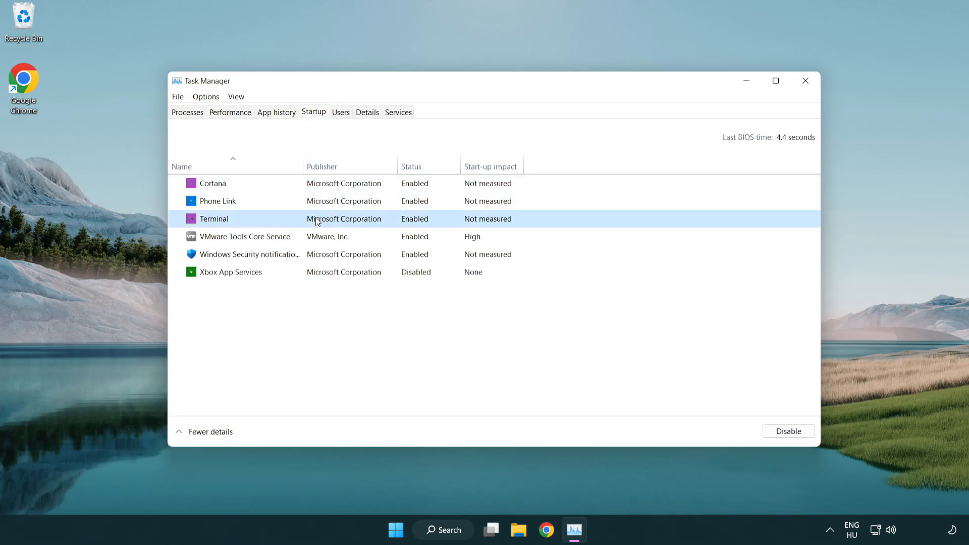
left_click(788, 430)
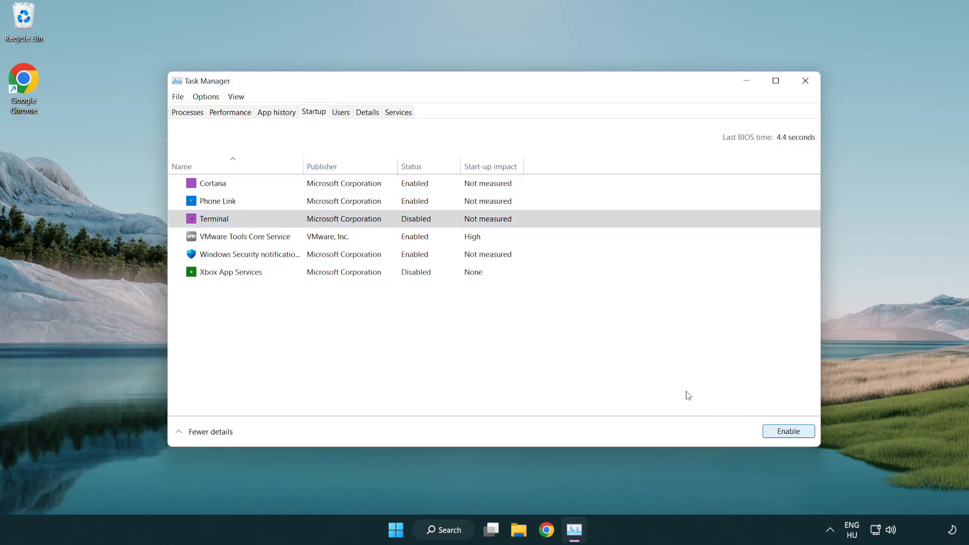
left_click(217, 200)
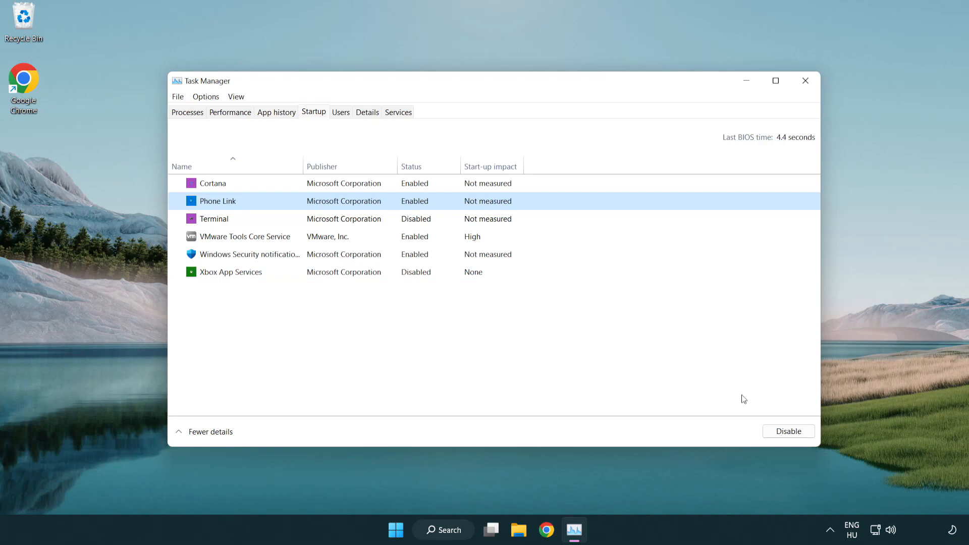
left_click(788, 430)
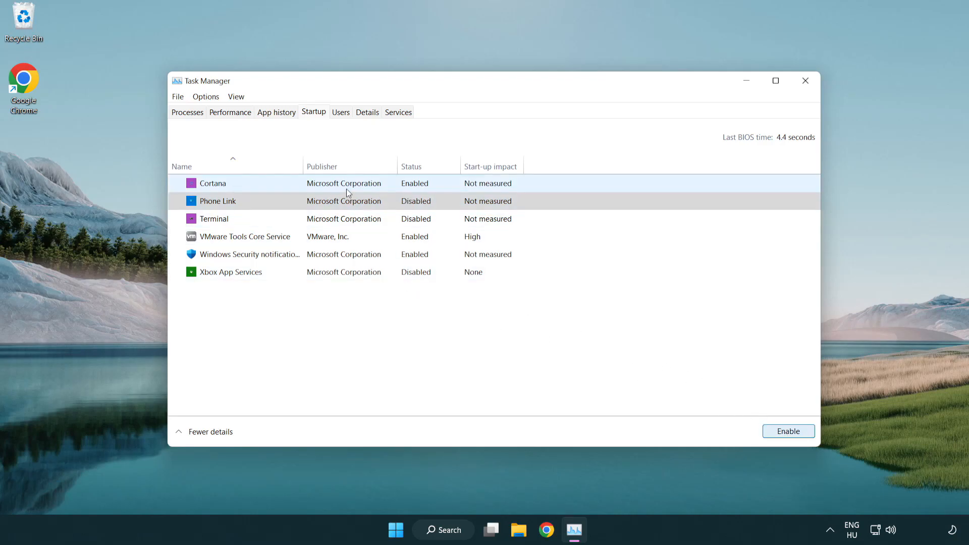
left_click(212, 183)
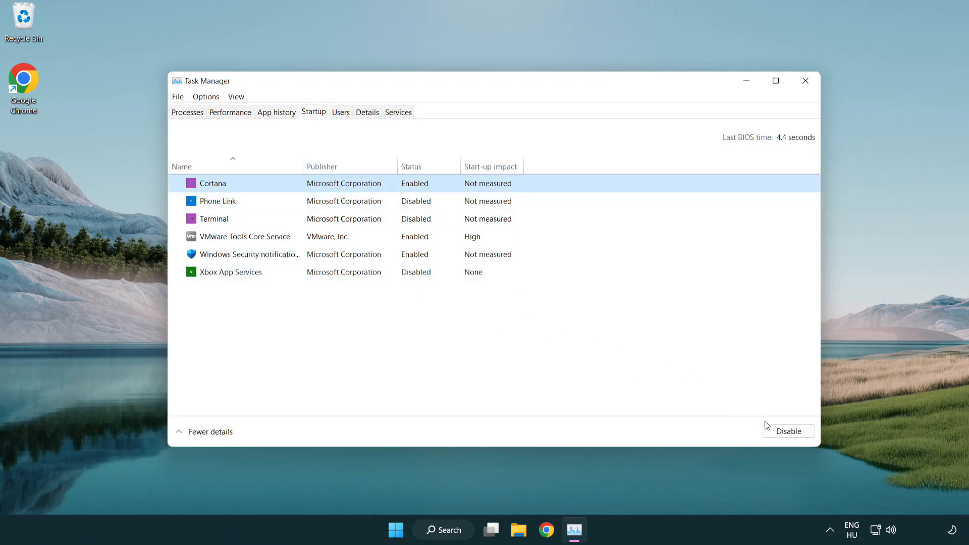
left_click(788, 430)
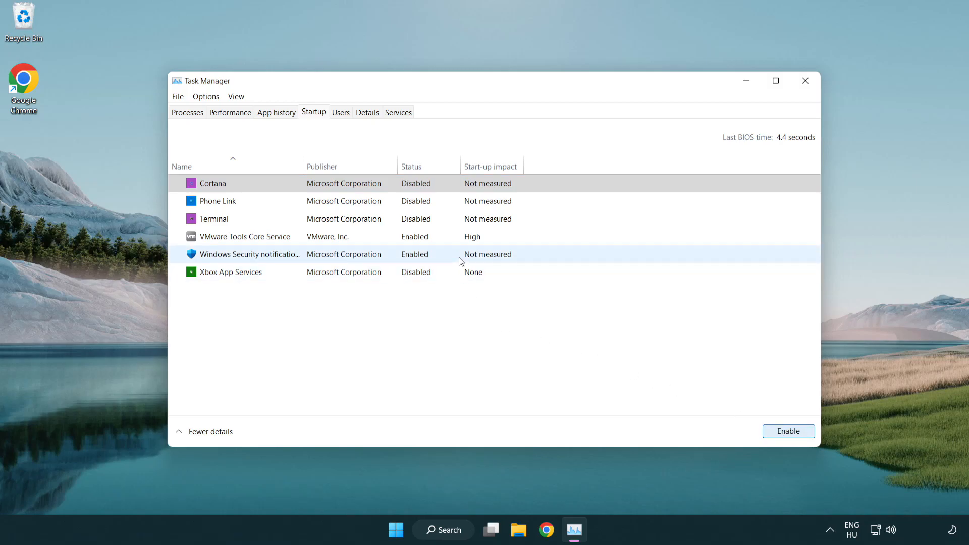
left_click(788, 431)
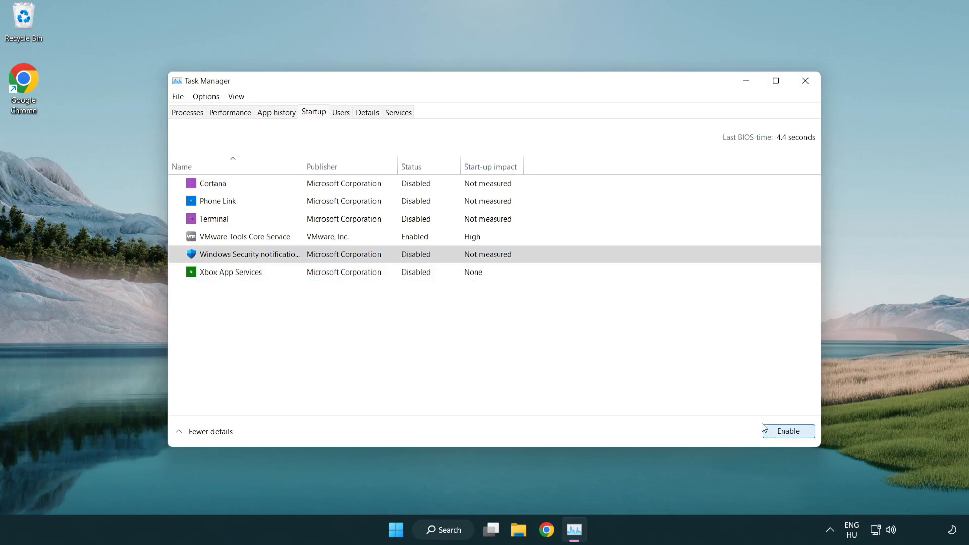
mouse_move(785, 112)
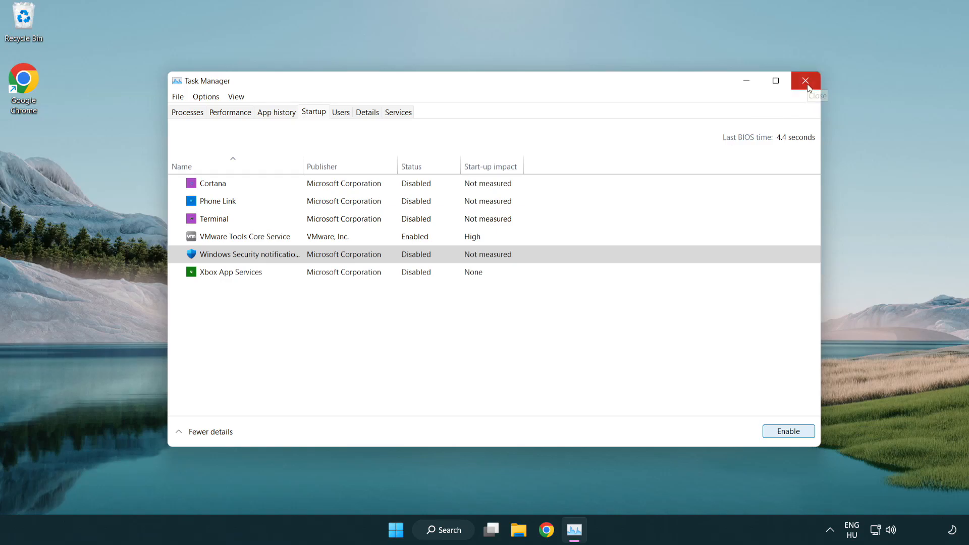
left_click(806, 81)
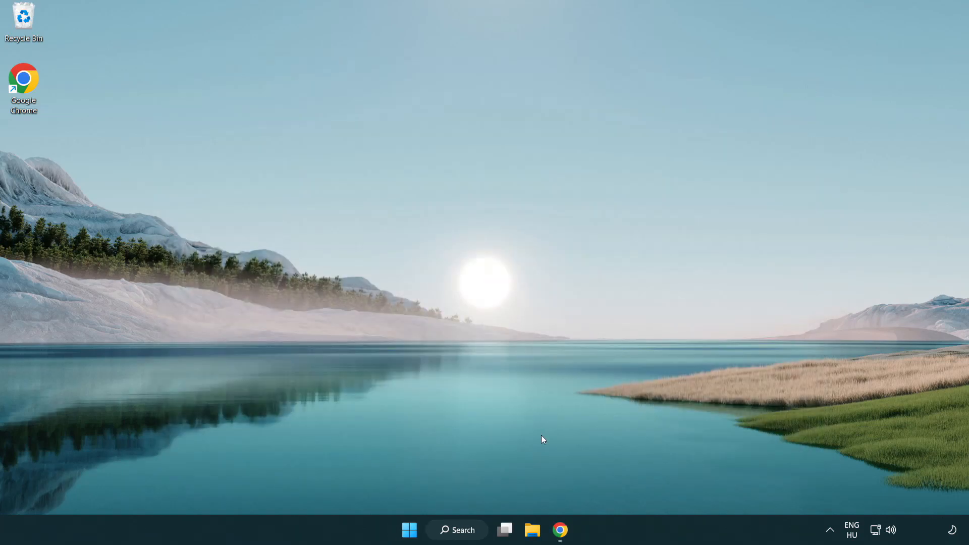
Step: Download the DirectX End-User Runtime Web Installer (dxwebsetup.exe) from Microsoft and run it
left_click(559, 530)
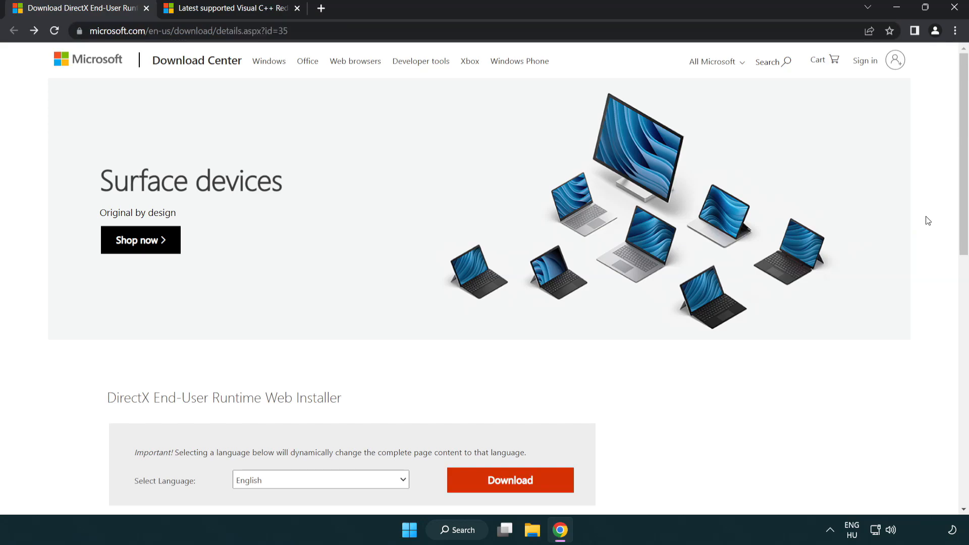
scroll("down", 3)
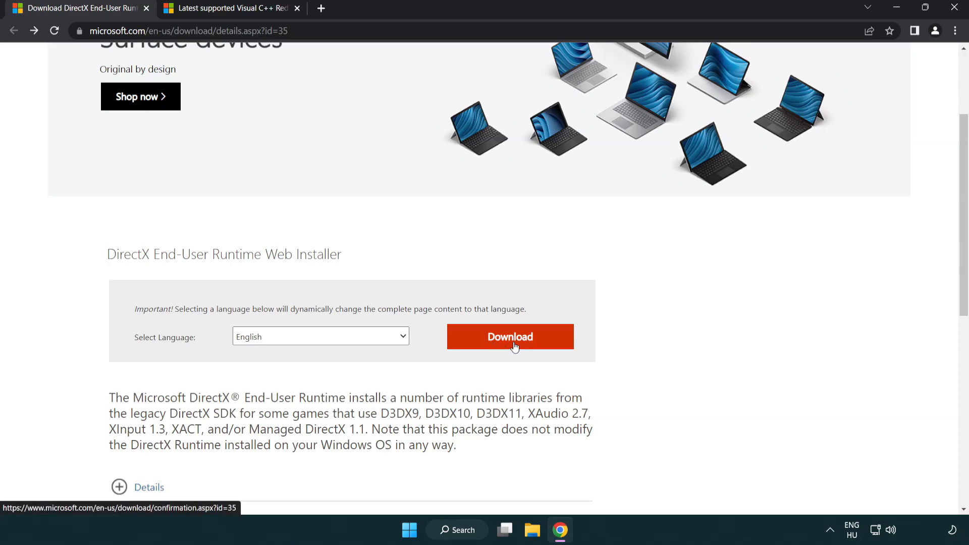
left_click(510, 336)
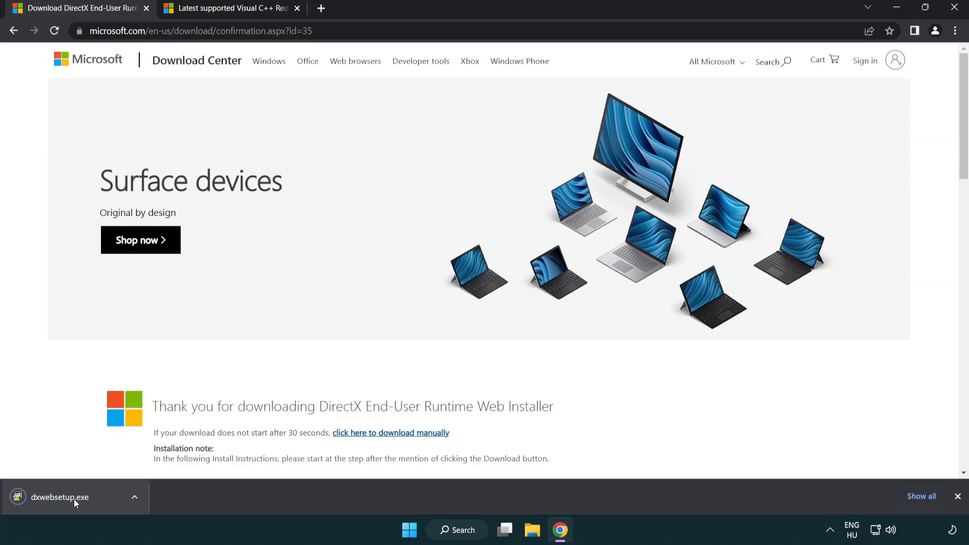
mouse_move(60, 497)
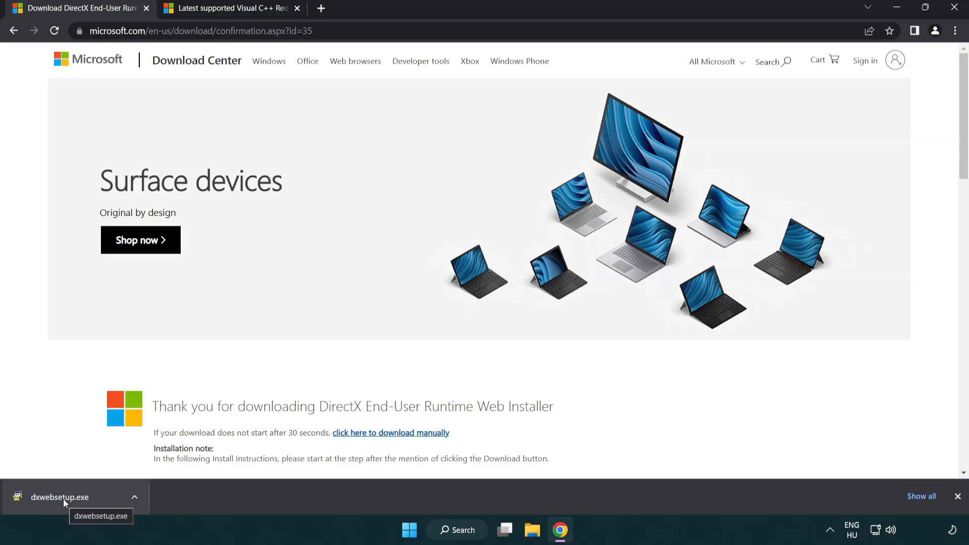
left_click(60, 497)
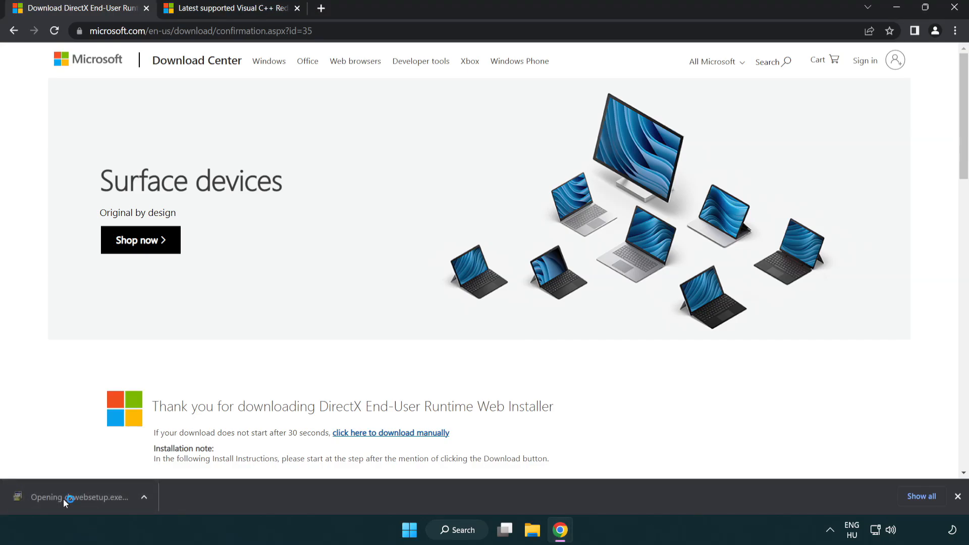
Step: Accept the DirectX license, decline the Bing Bar, and finish setup reporting DirectX already installed
left_click(80, 497)
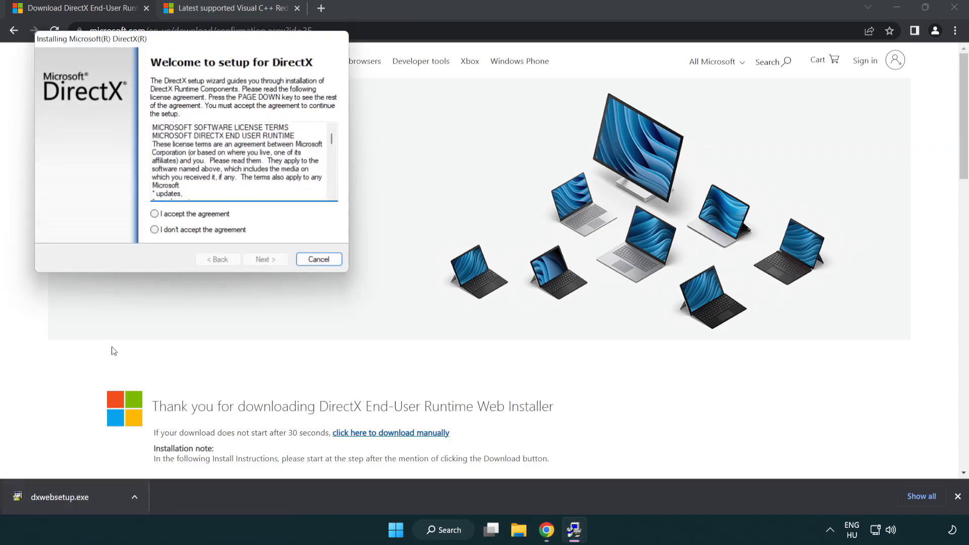
left_click_drag(91, 38, 375, 149)
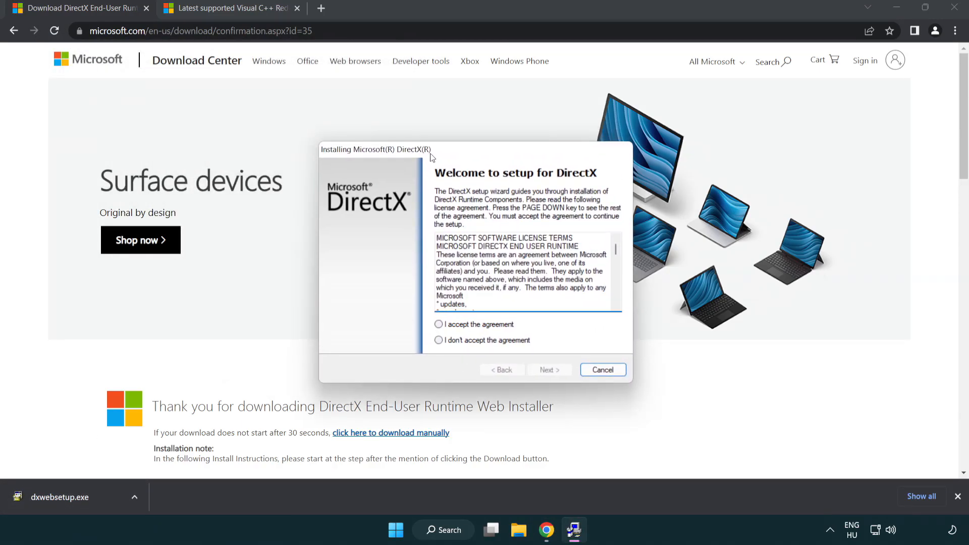
scroll("down", 3)
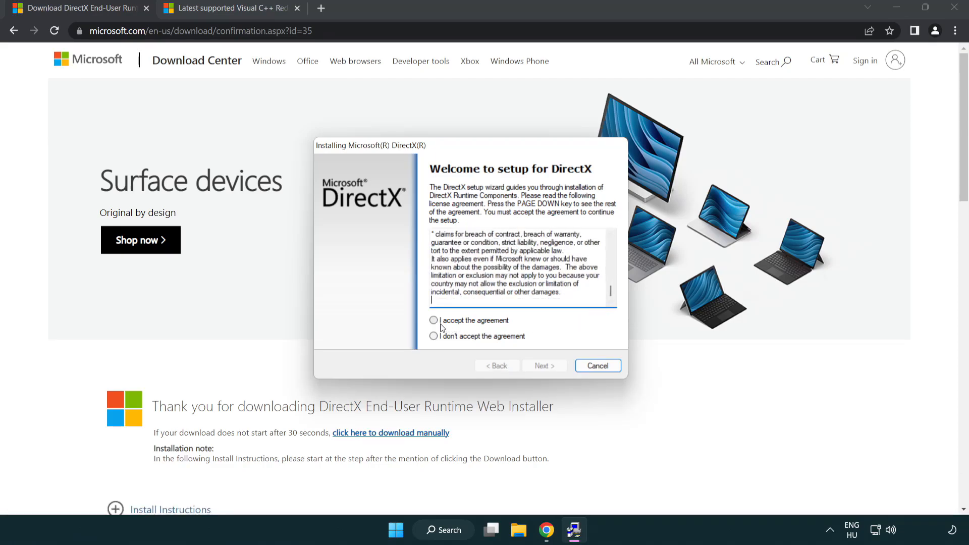
left_click(433, 320)
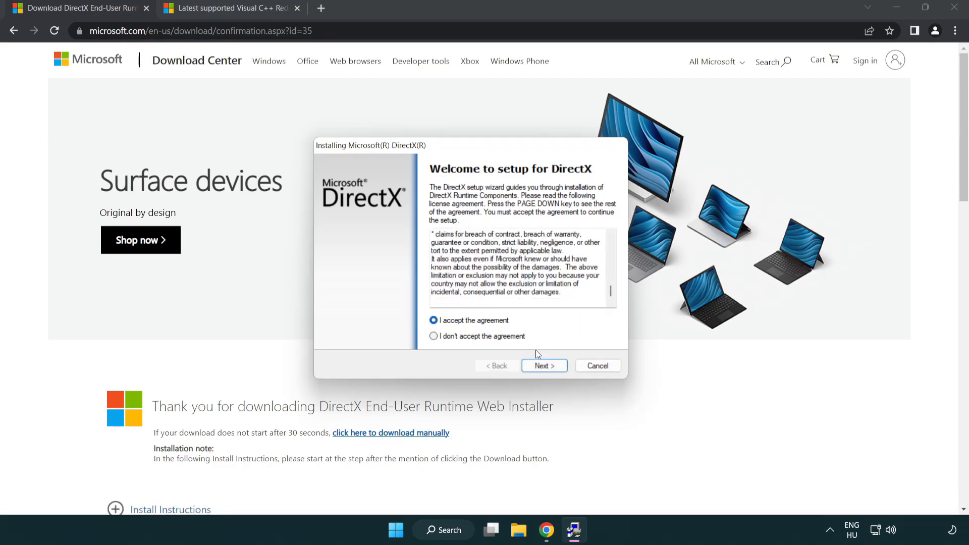
left_click(544, 366)
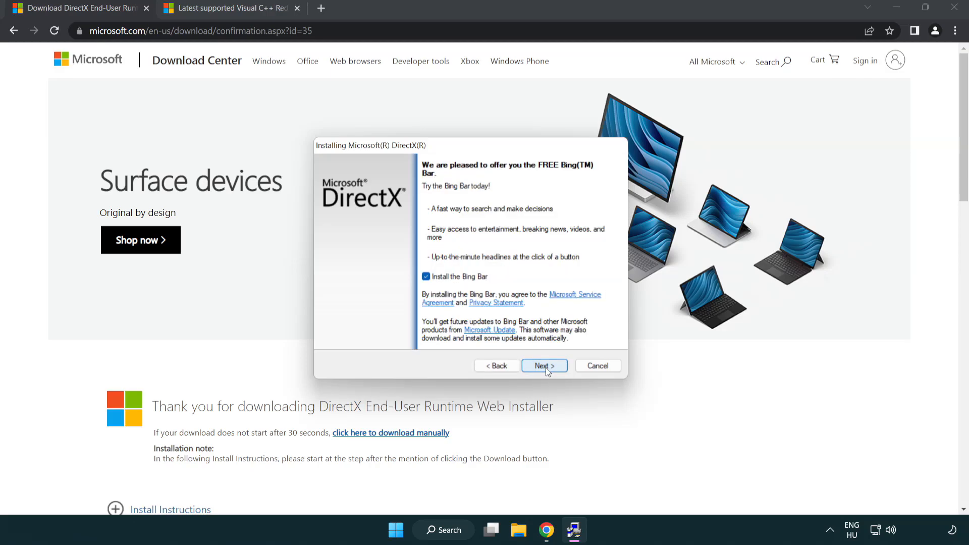
left_click(426, 276)
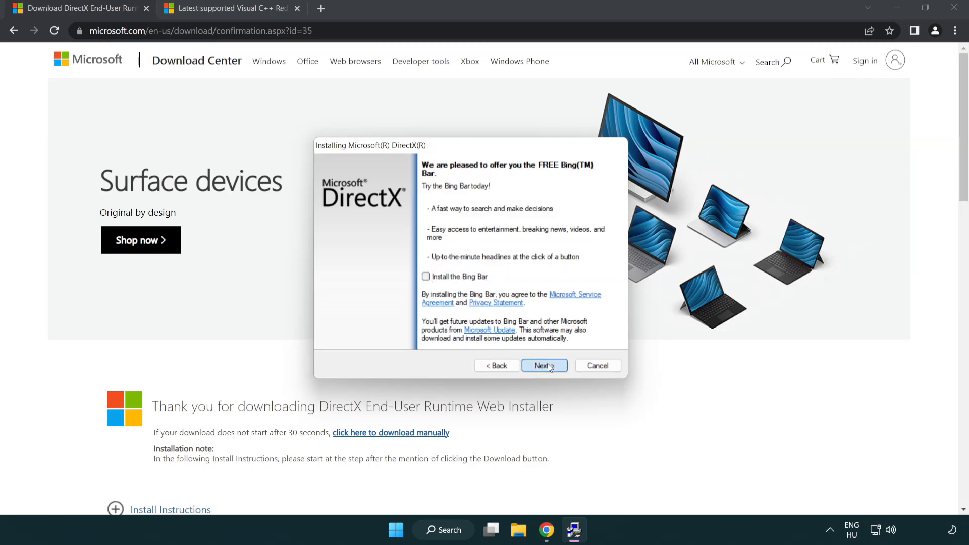
left_click(543, 366)
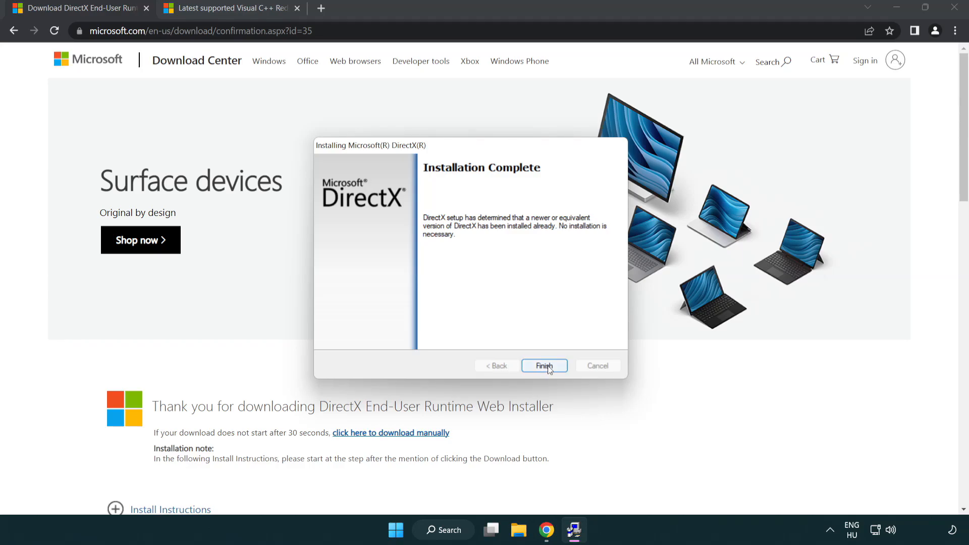
left_click(545, 366)
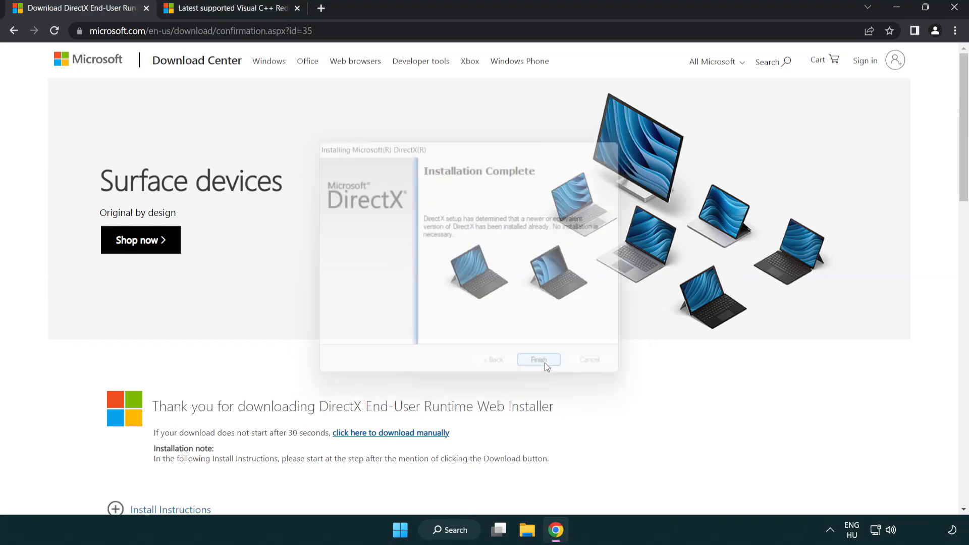
left_click(537, 360)
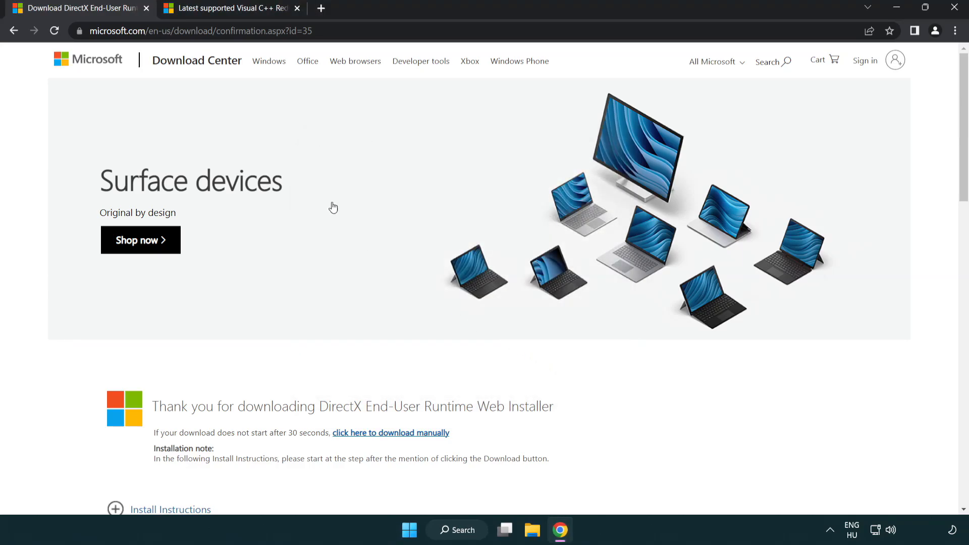
Step: Download the ARM64, x86 and x64 Visual C++ redistributables and launch the ARM64 installer
left_click(147, 8)
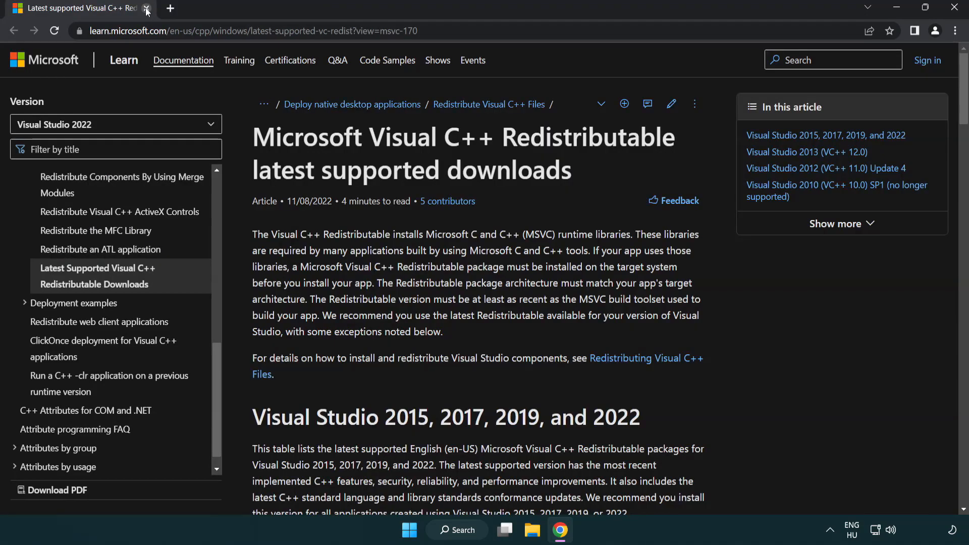
left_click(247, 30)
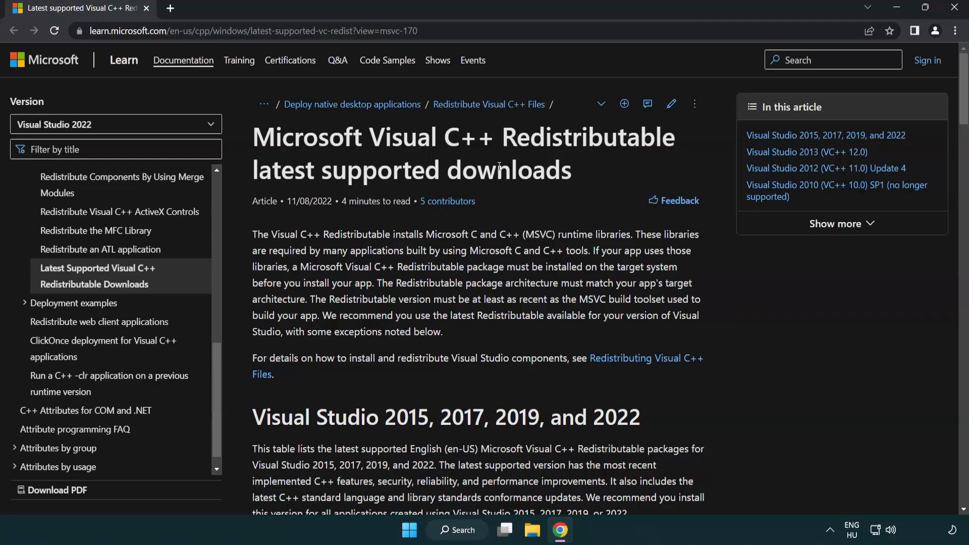
scroll("down", 3)
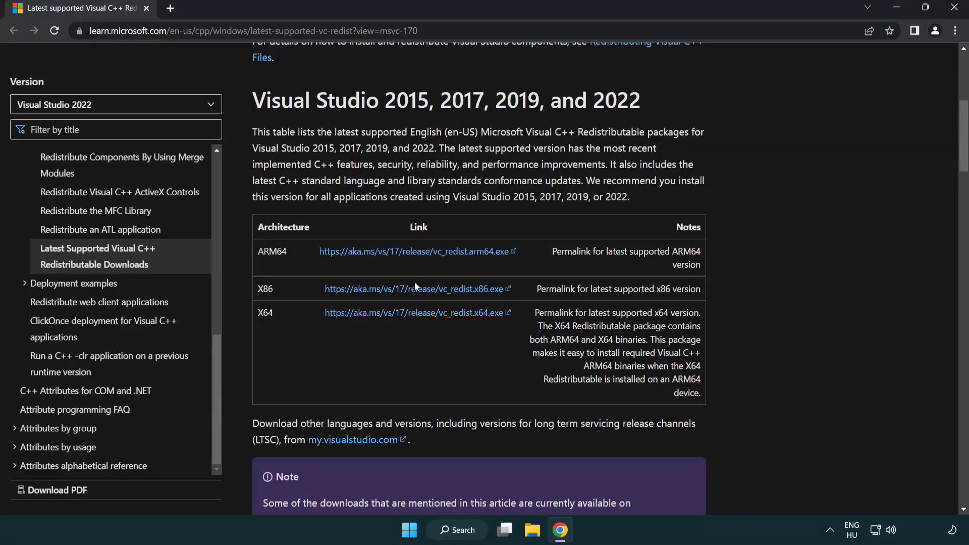
left_click(418, 289)
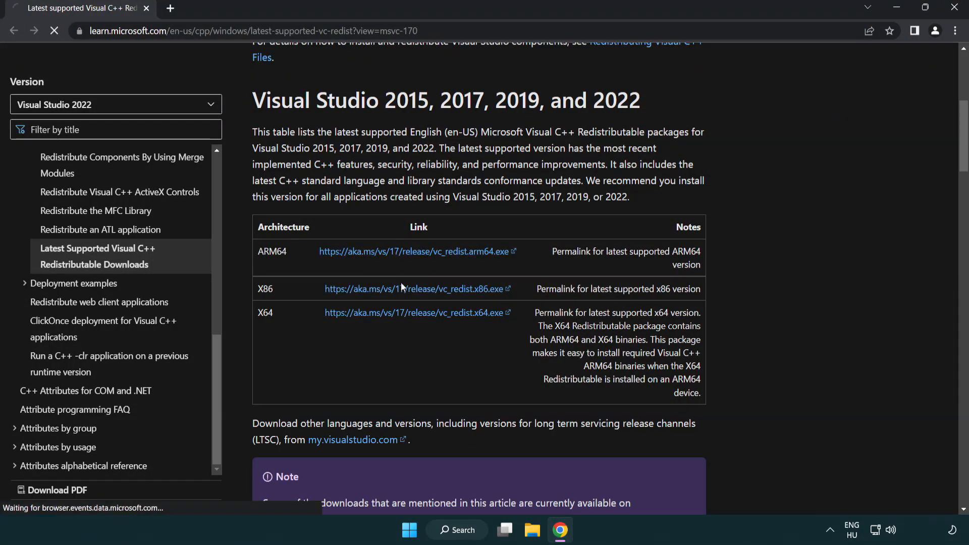
left_click(416, 312)
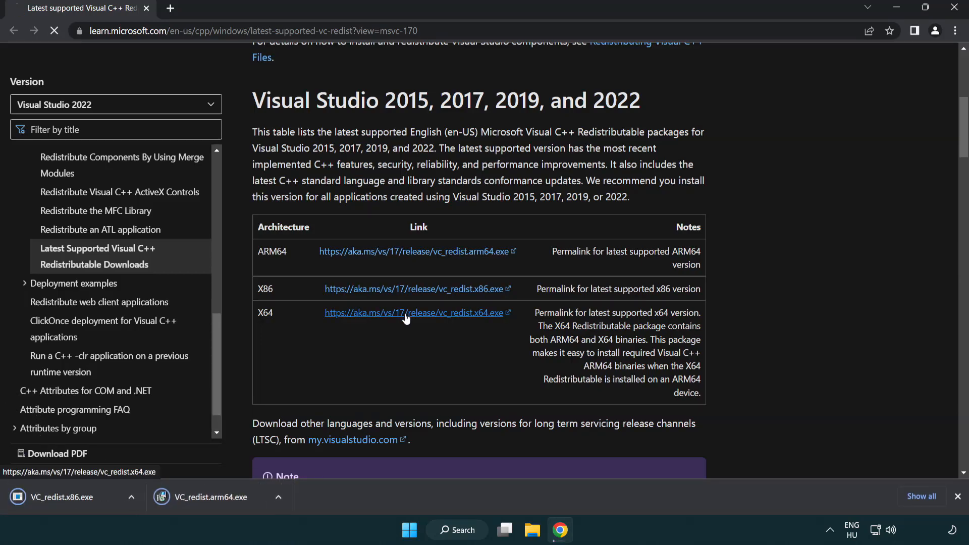
left_click(413, 312)
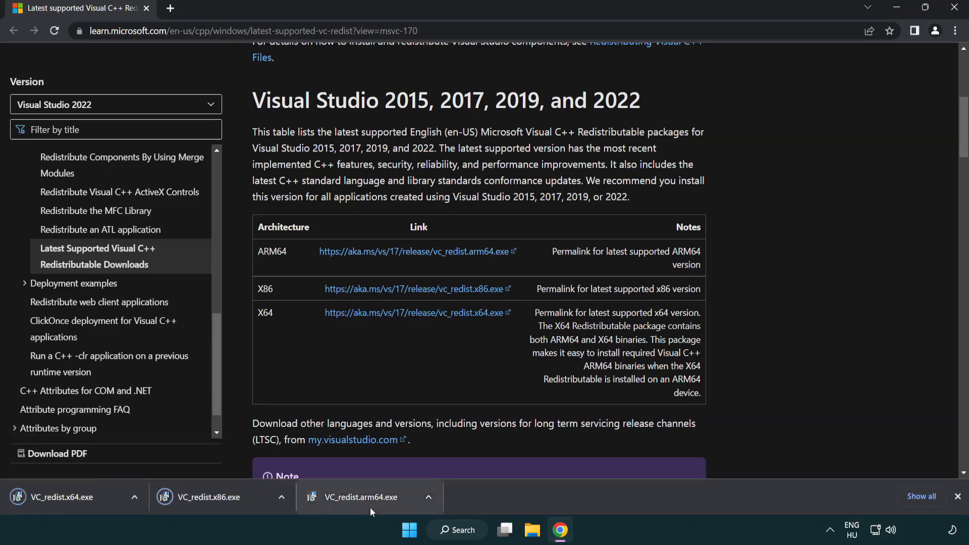
left_click(365, 497)
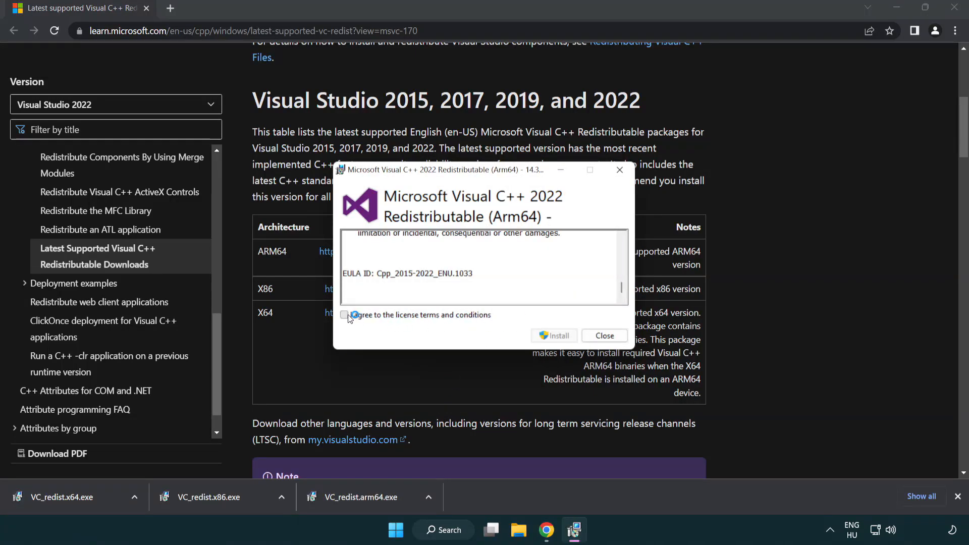
Step: Accept terms and attempt the ARM64 redistributable install, dismissing its unsupported-processor failure
left_click(344, 314)
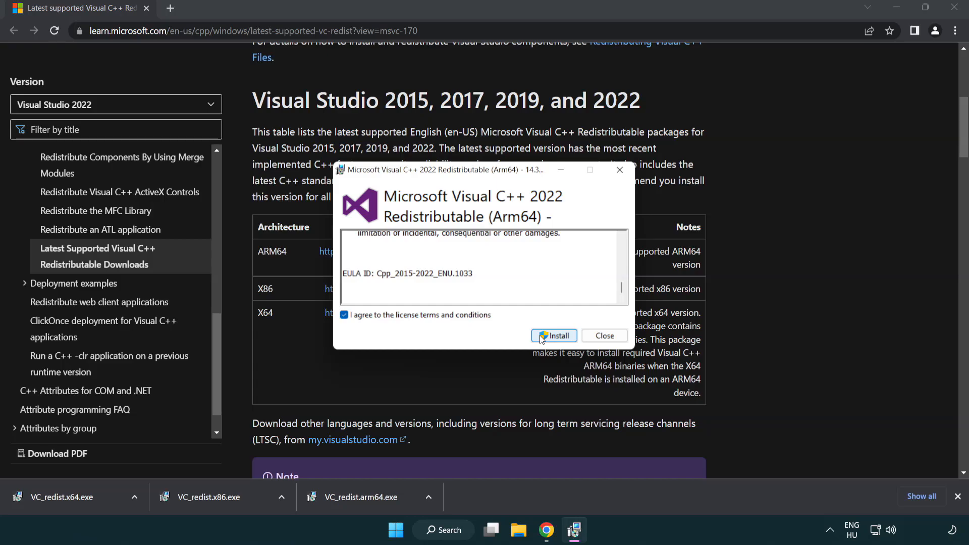
left_click(554, 336)
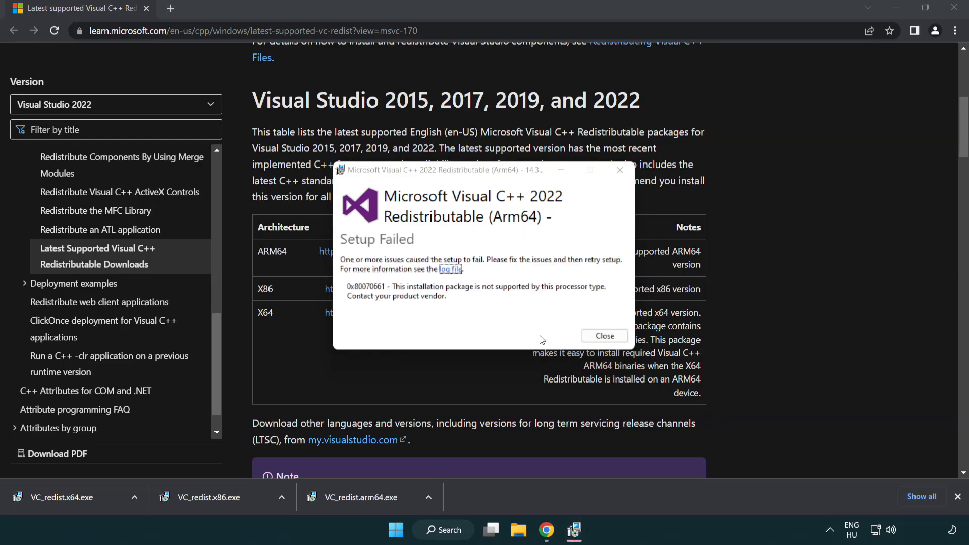
left_click(603, 336)
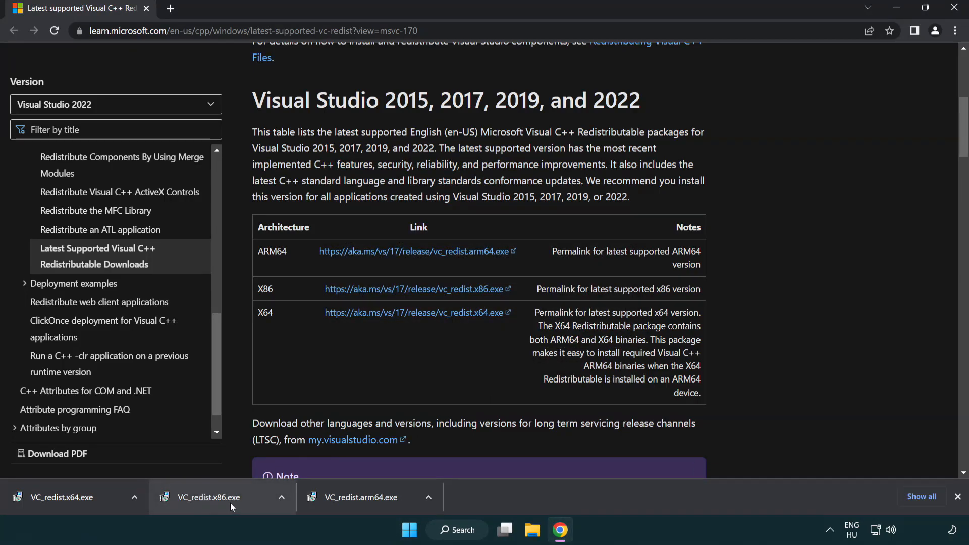
Step: Install the x86 and x64 redistributables, closing their success dialogs without restarting
left_click(210, 497)
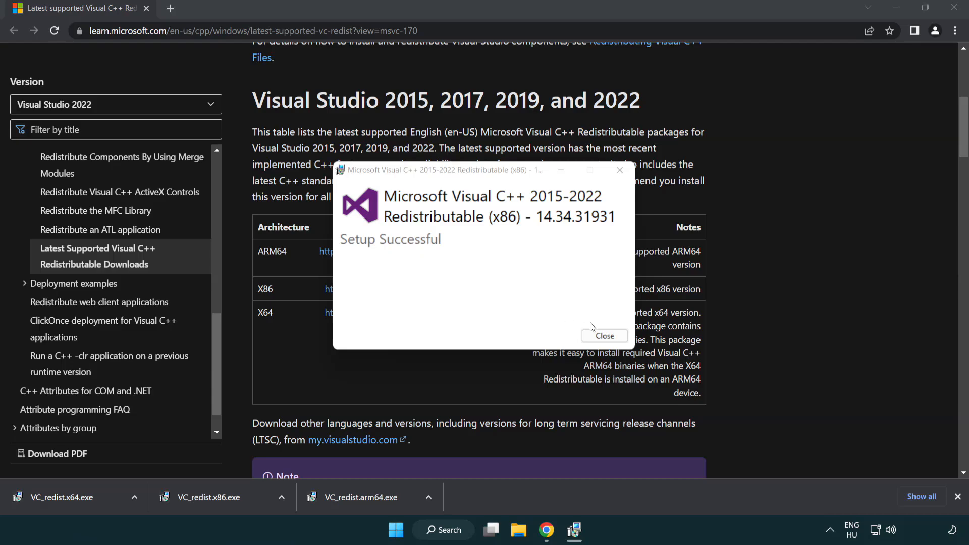
left_click(604, 336)
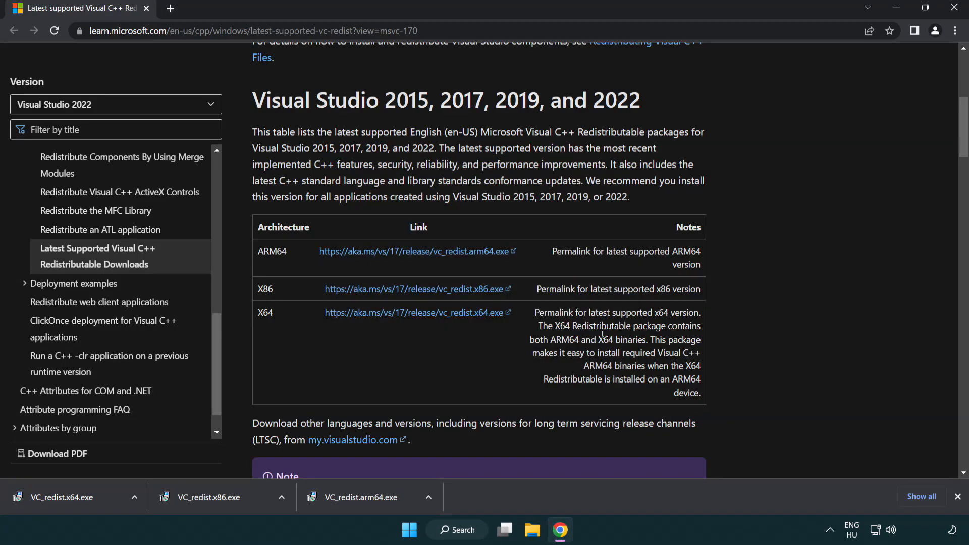
left_click(60, 496)
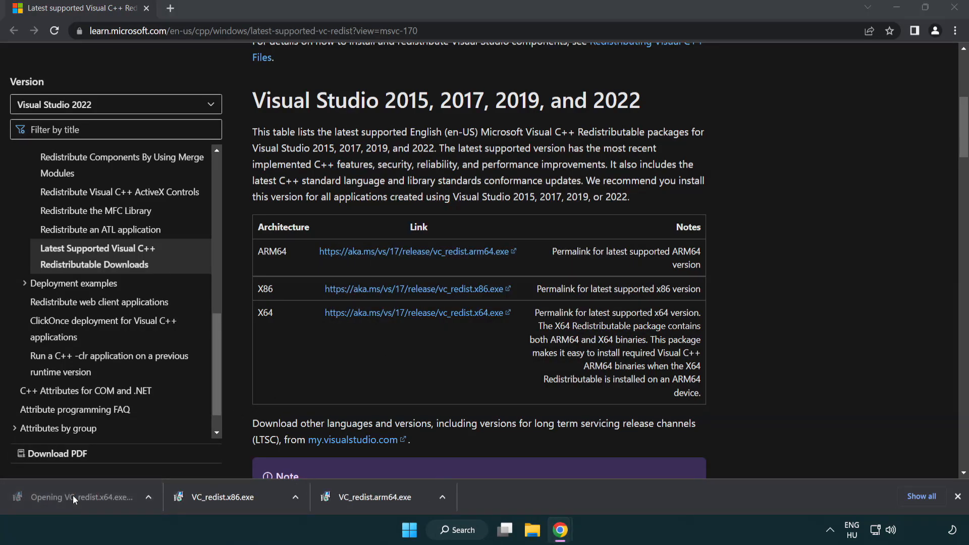
left_click(83, 497)
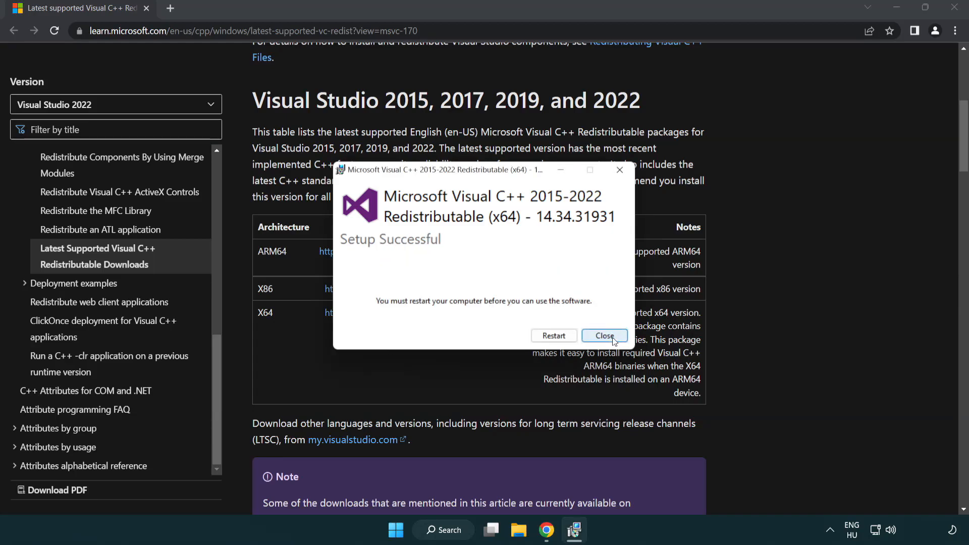
left_click(603, 336)
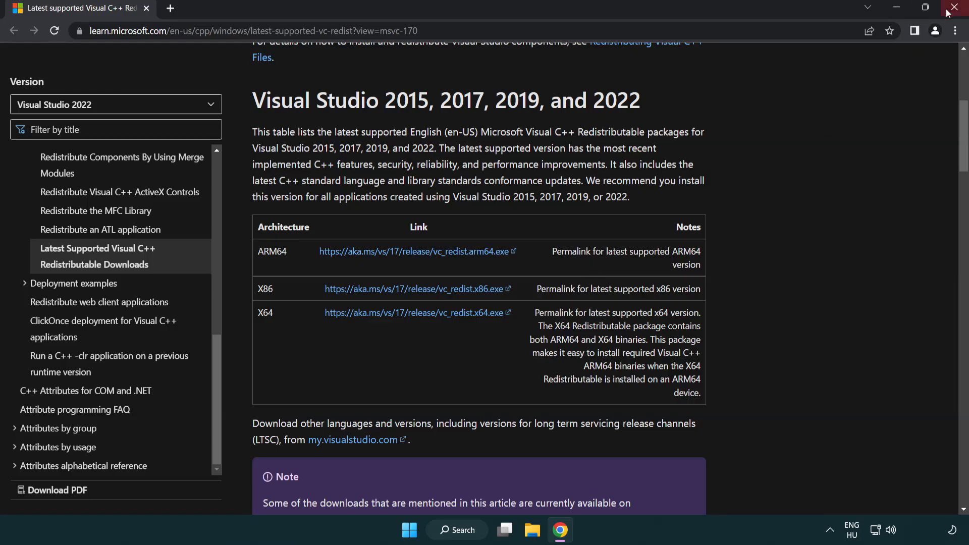
Step: Close Chrome and run Command Prompt as administrator after searching for cmd
left_click(957, 7)
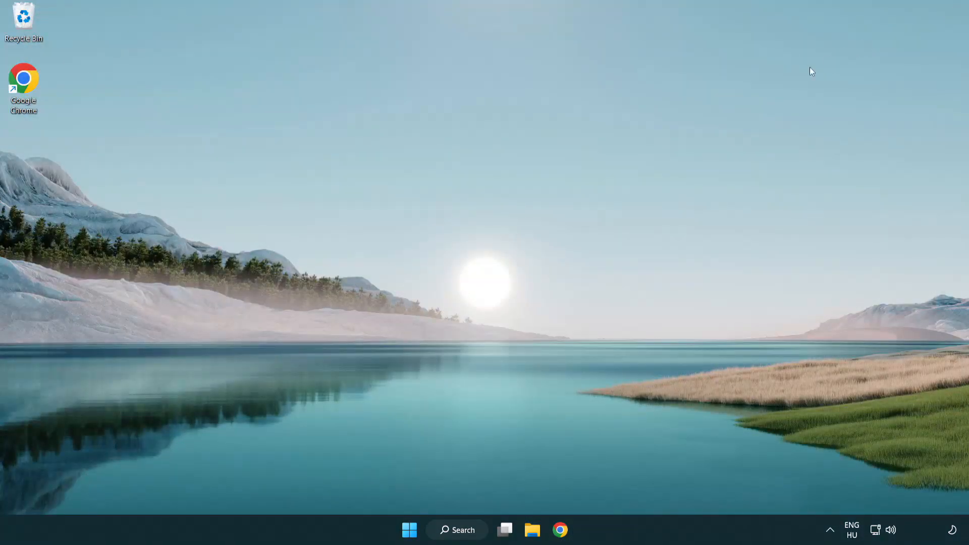
mouse_move(537, 228)
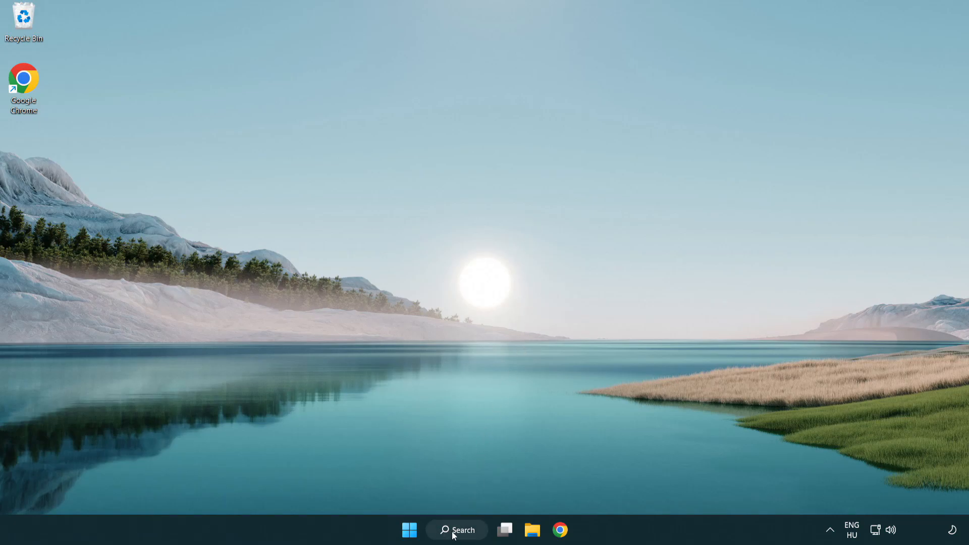
left_click(456, 529)
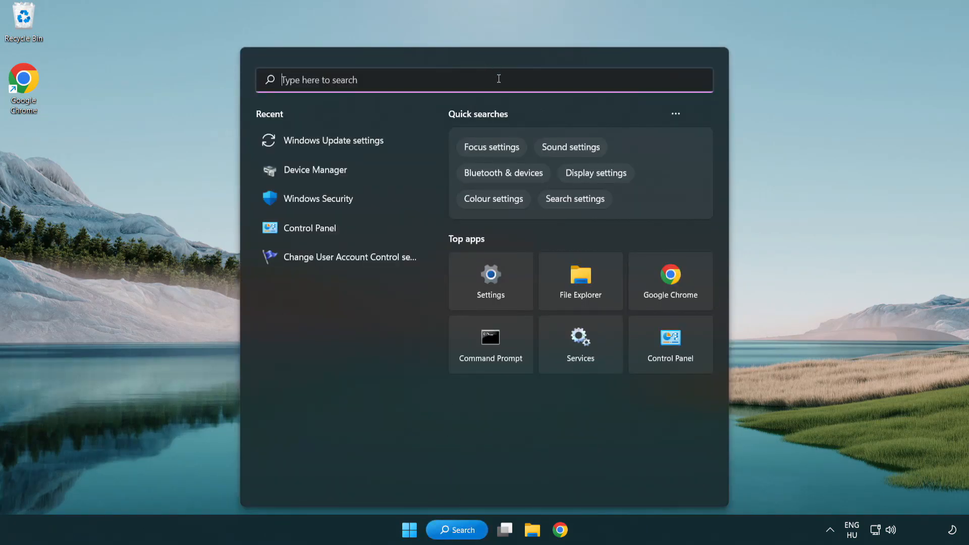
type("cmd")
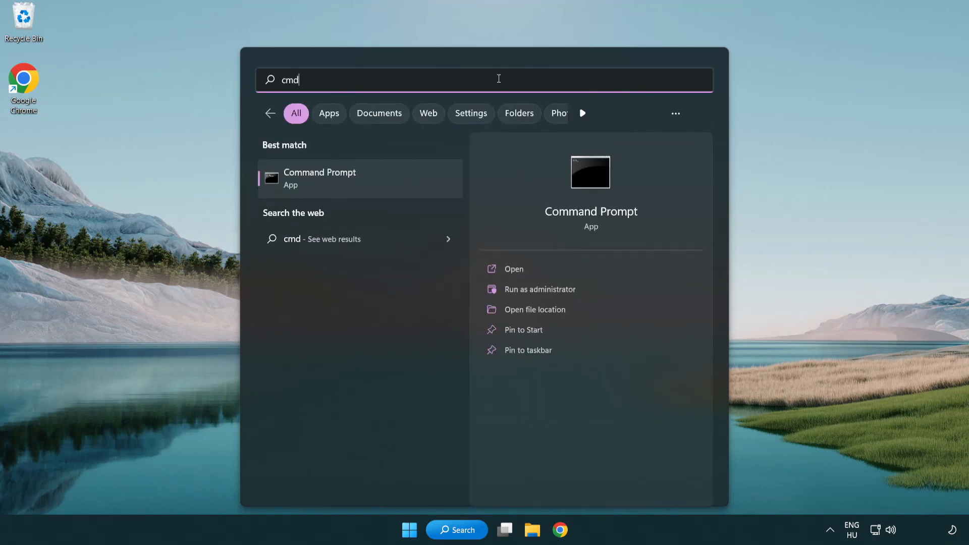
right_click(320, 178)
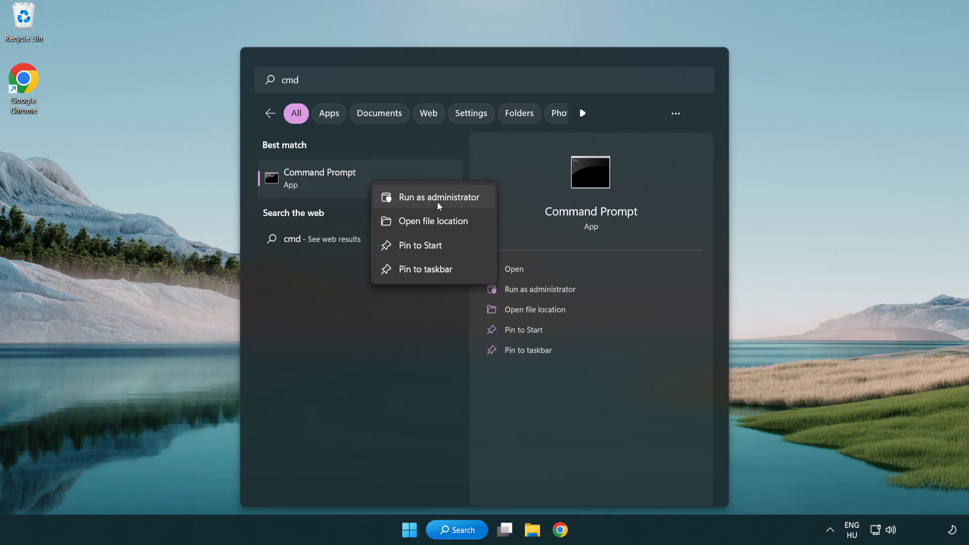
left_click(435, 197)
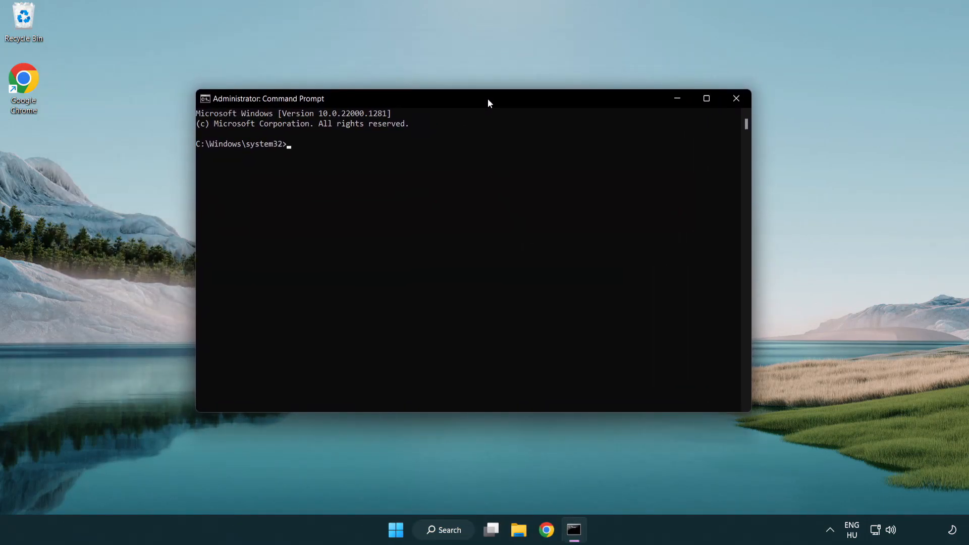
Step: Enter the sfc /scannow system scan command in the administrator Command Prompt
type("sfc /scannow")
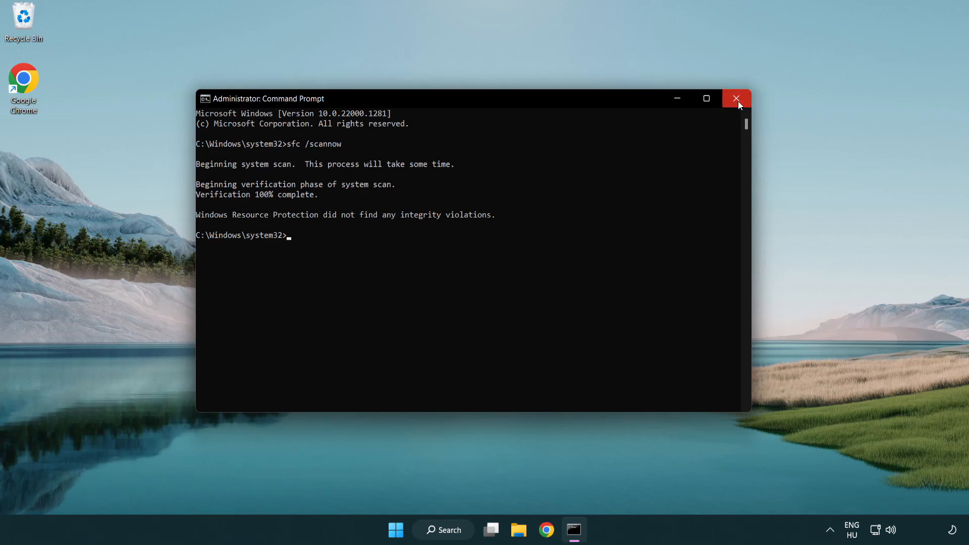
mouse_move(736, 99)
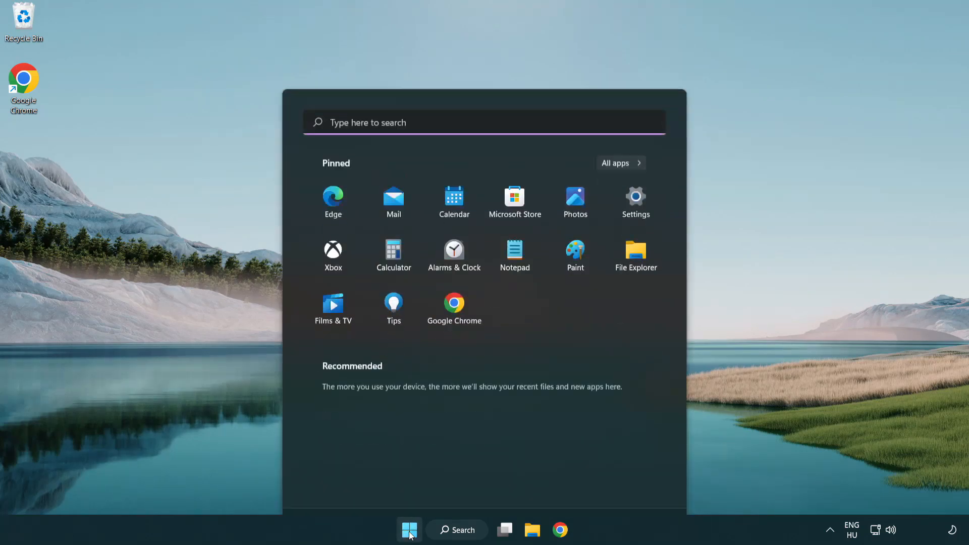
Step: Show the Start menu power choices to restart the PC
left_click(641, 486)
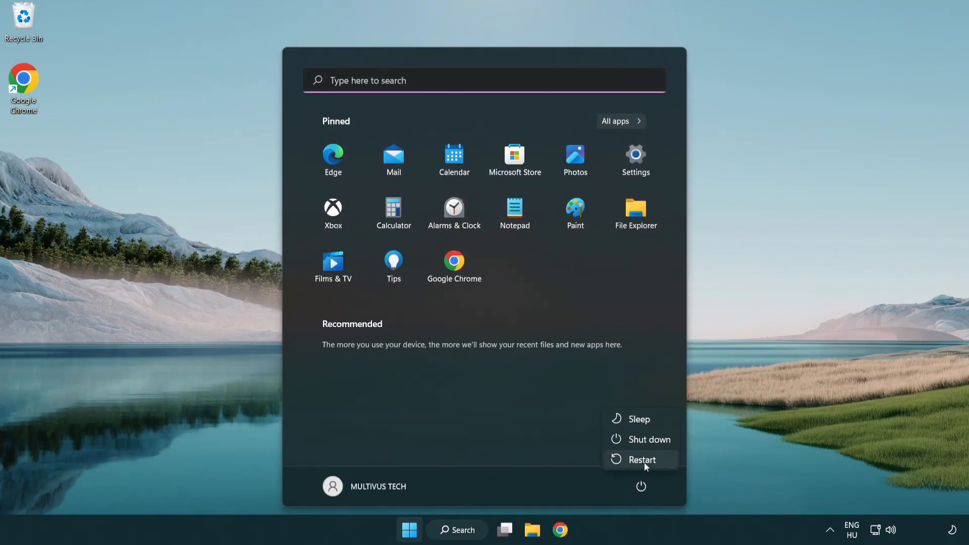
mouse_move(643, 459)
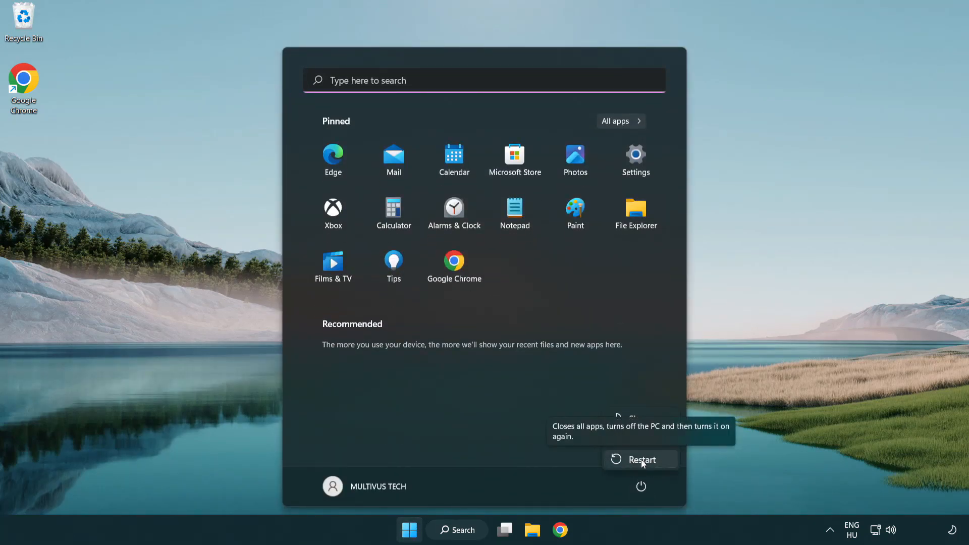